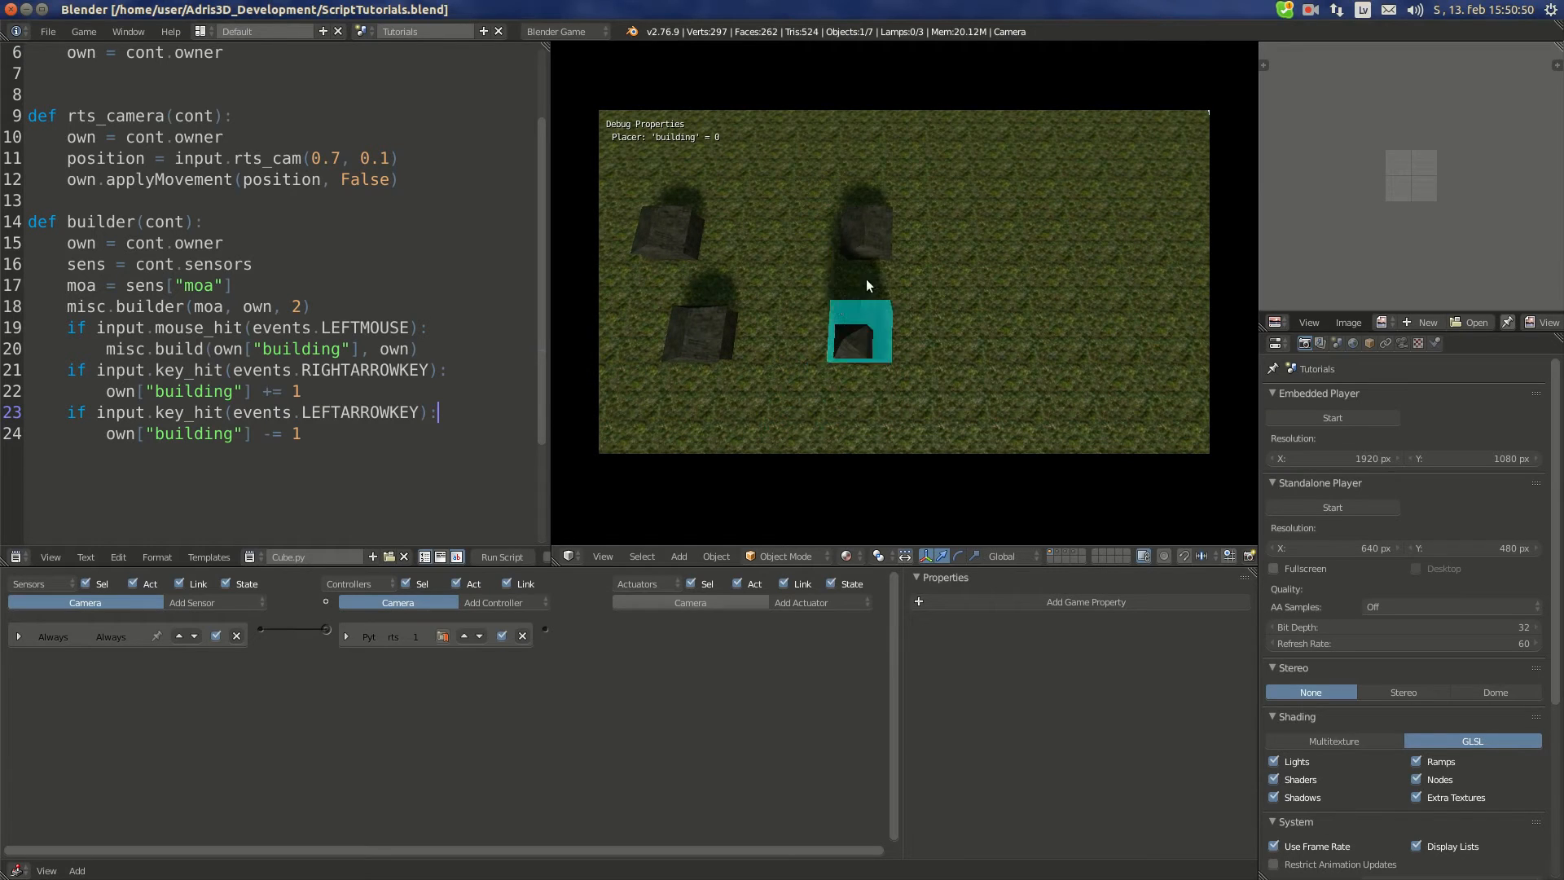
Step: Stop the running game preview of the placed buildings and return to the 3D viewport
key("Right")
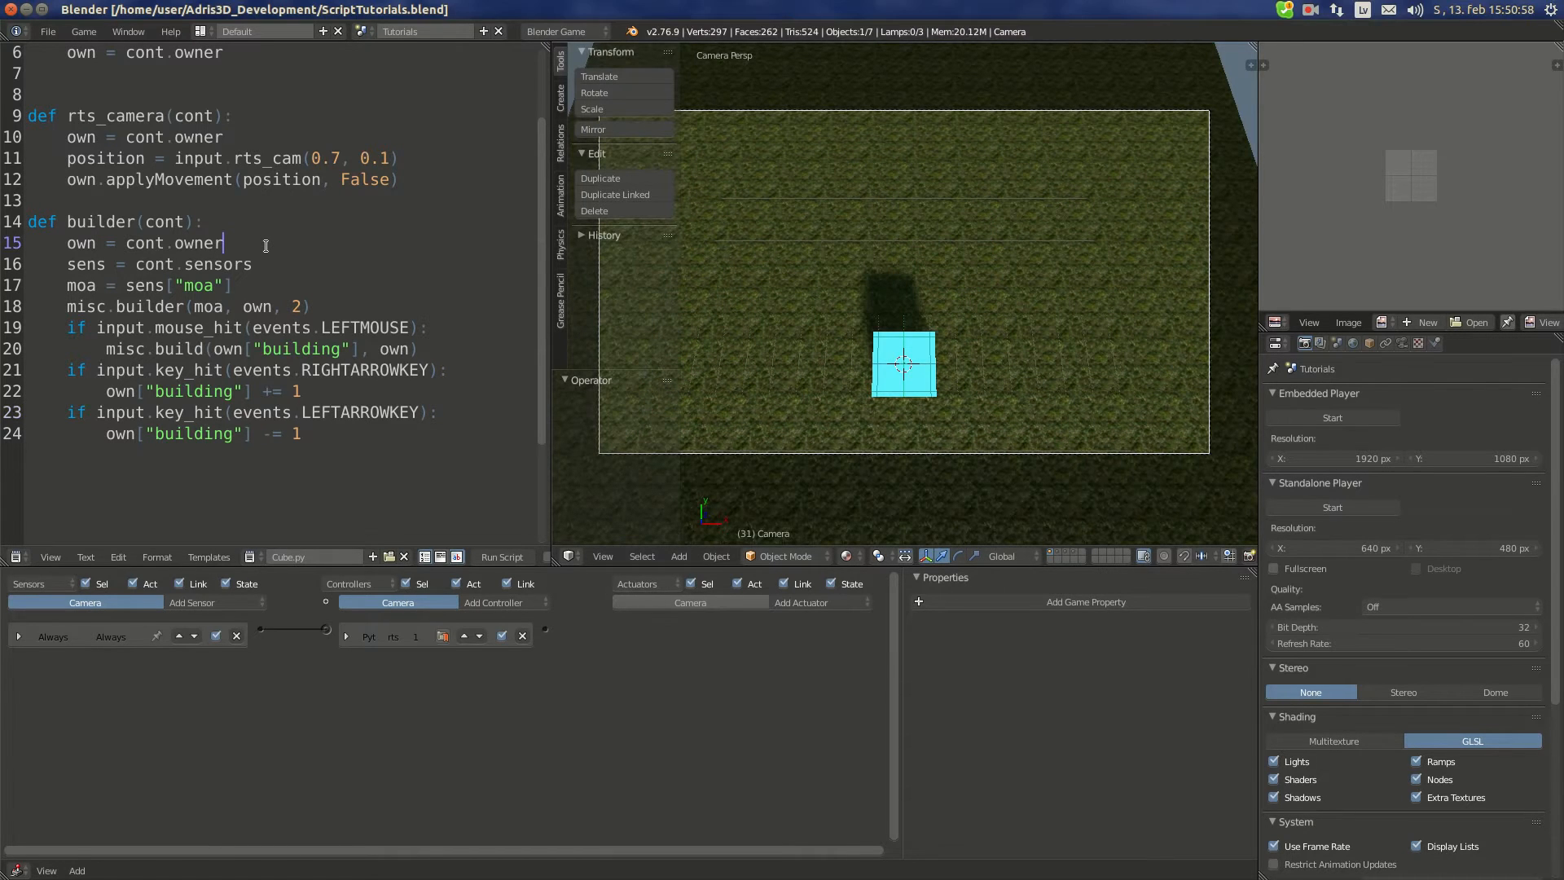
Step: Add 'pos = own.worldPosition' on a new line under own = cont.owner
type("pos")
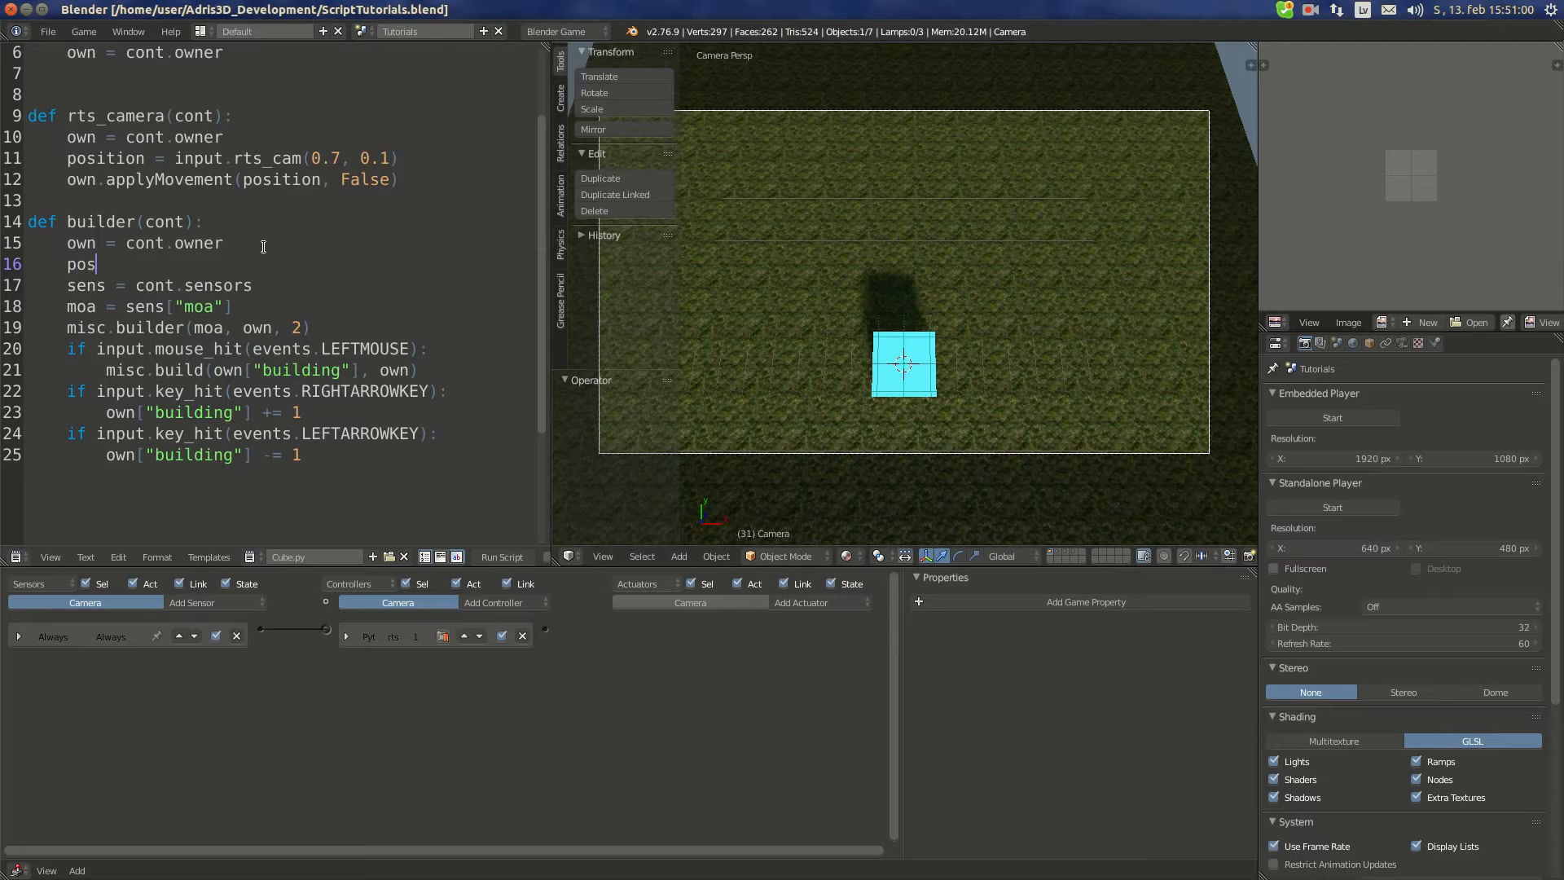
type(".")
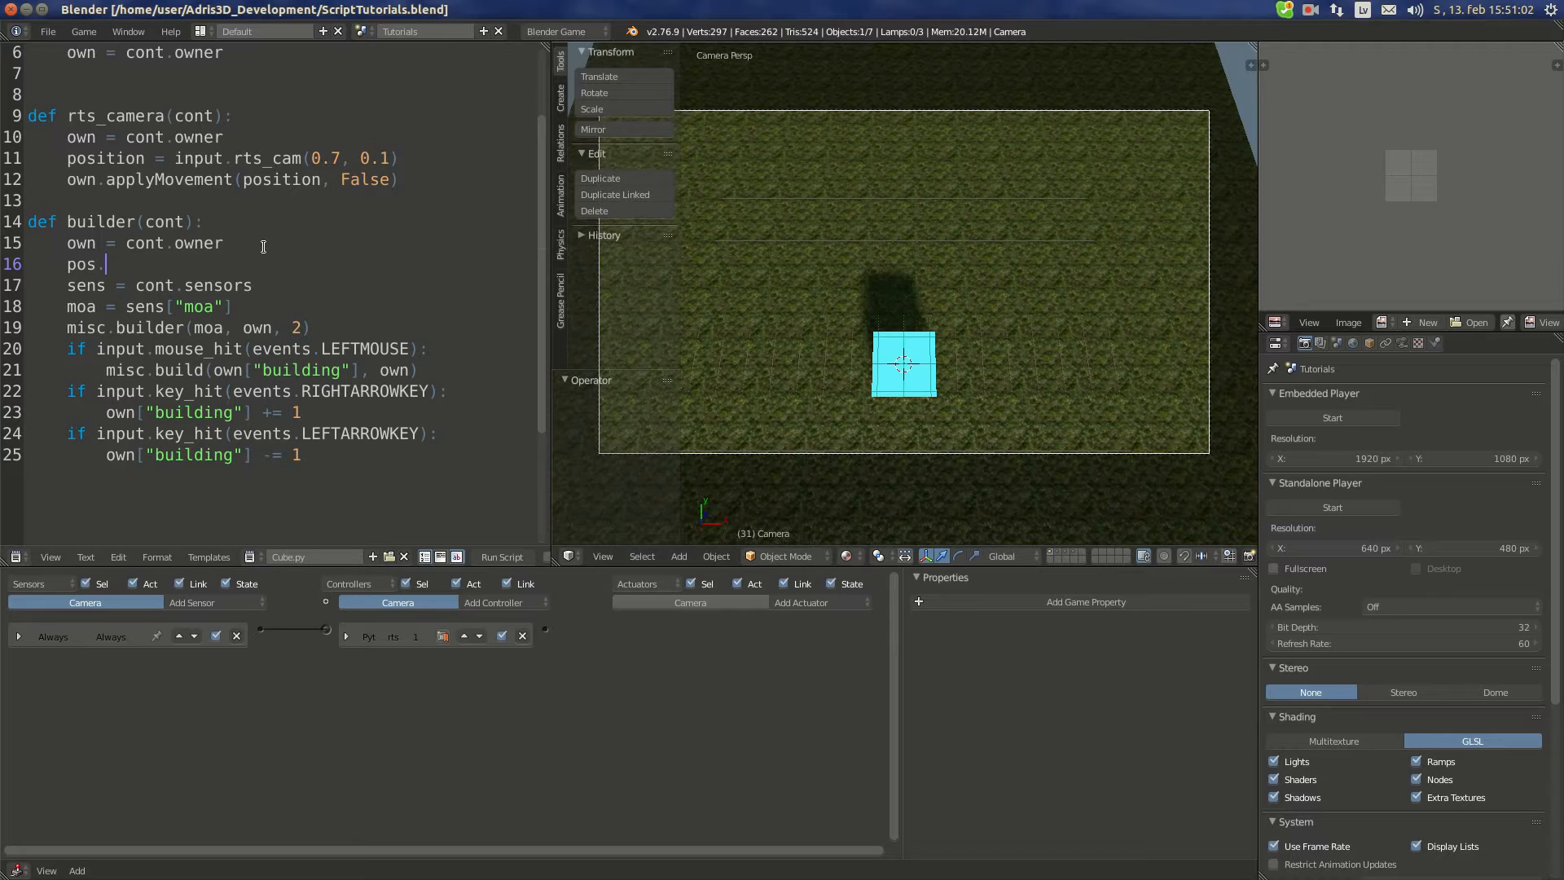
type("= ow")
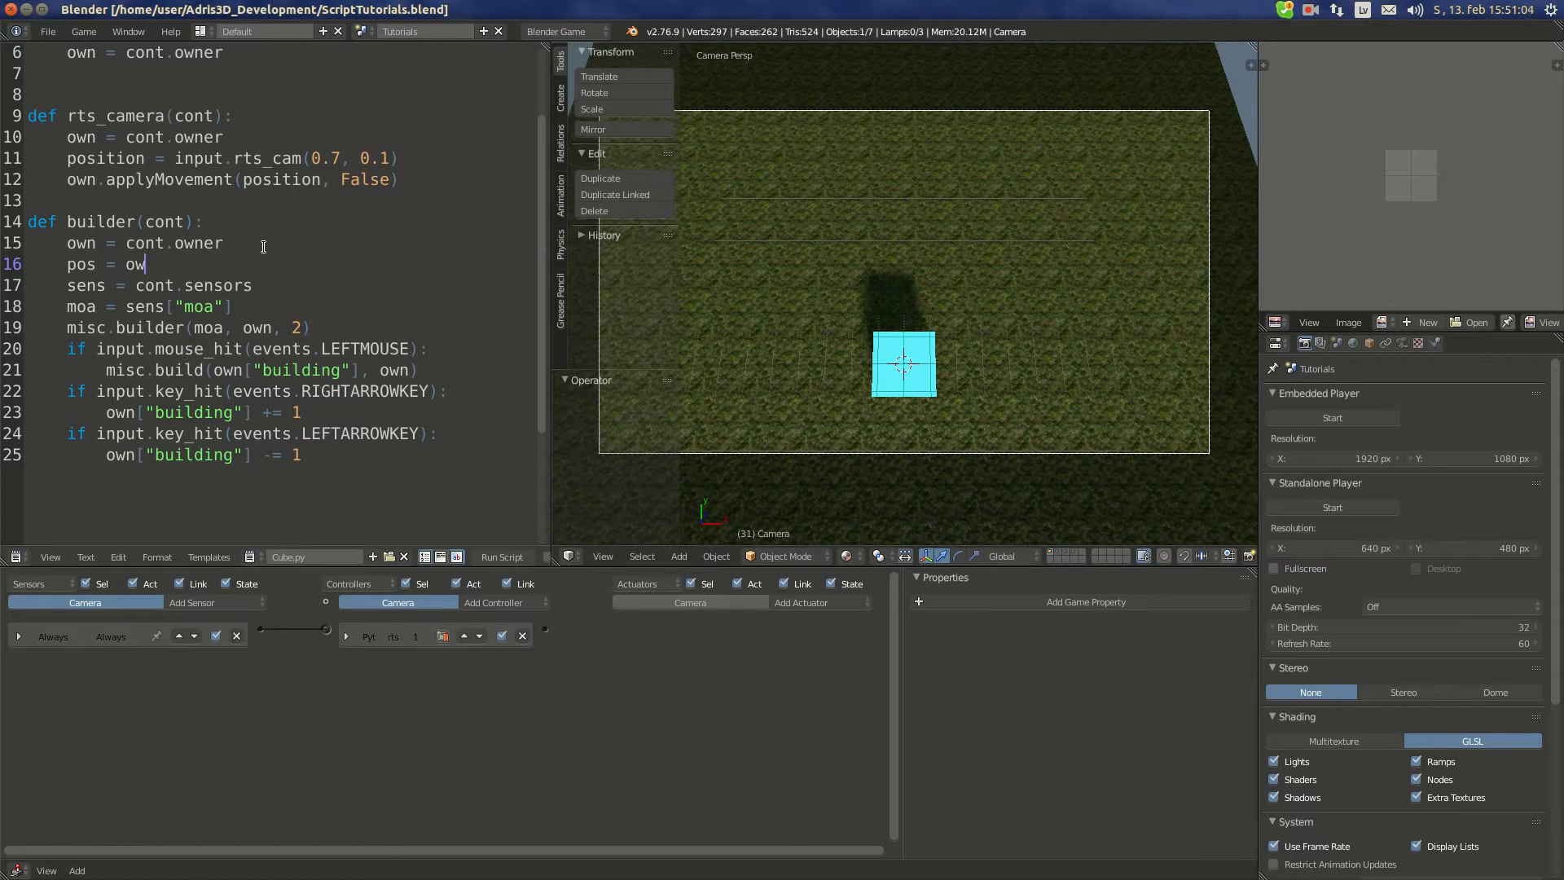
type("n.")
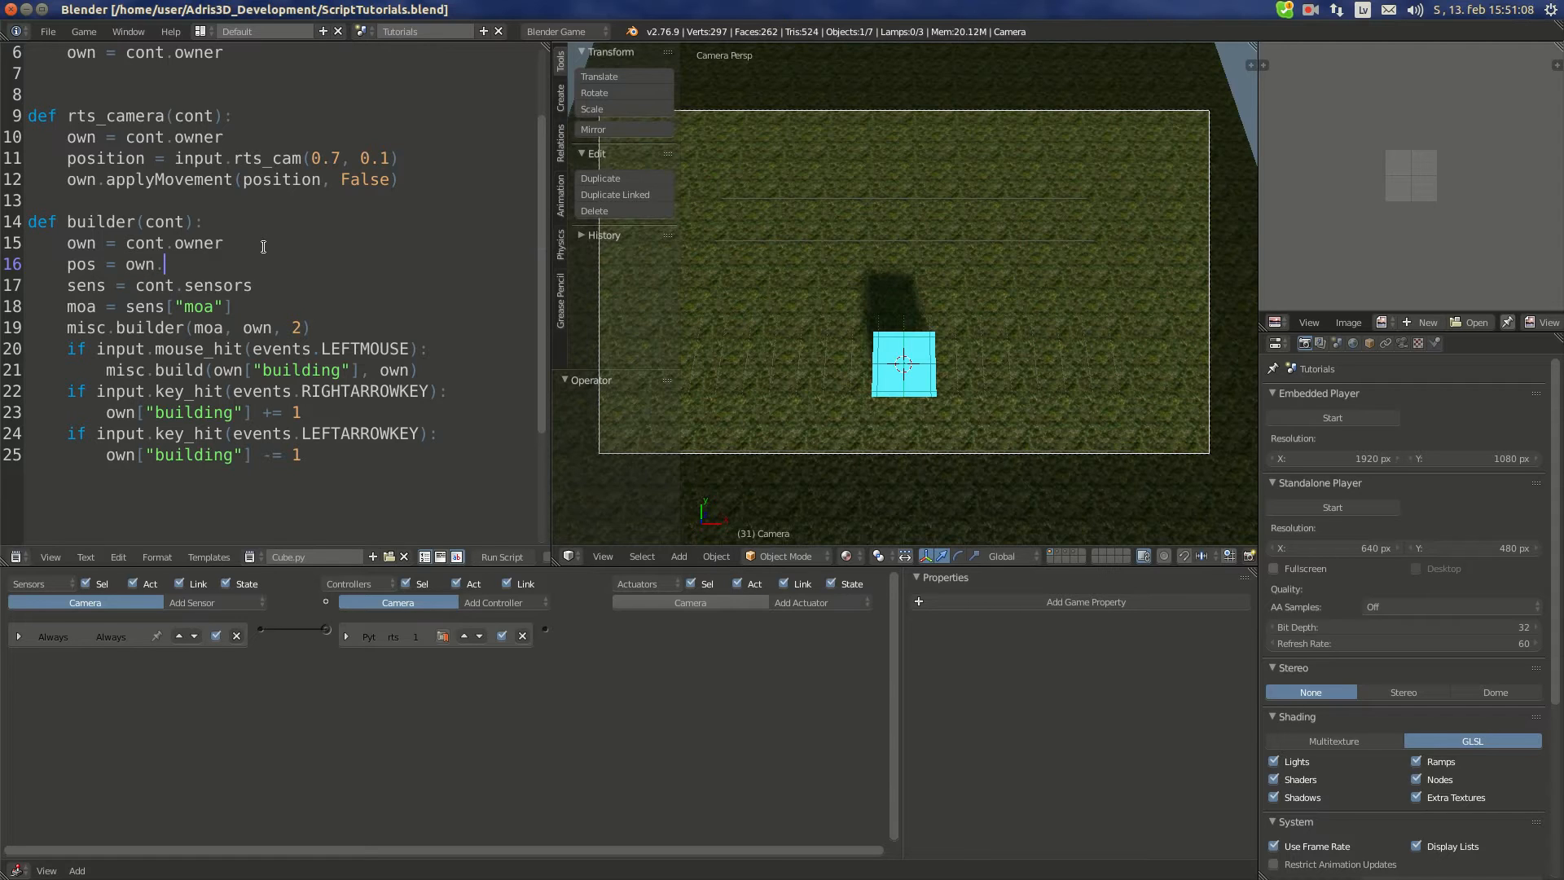
type("worldP")
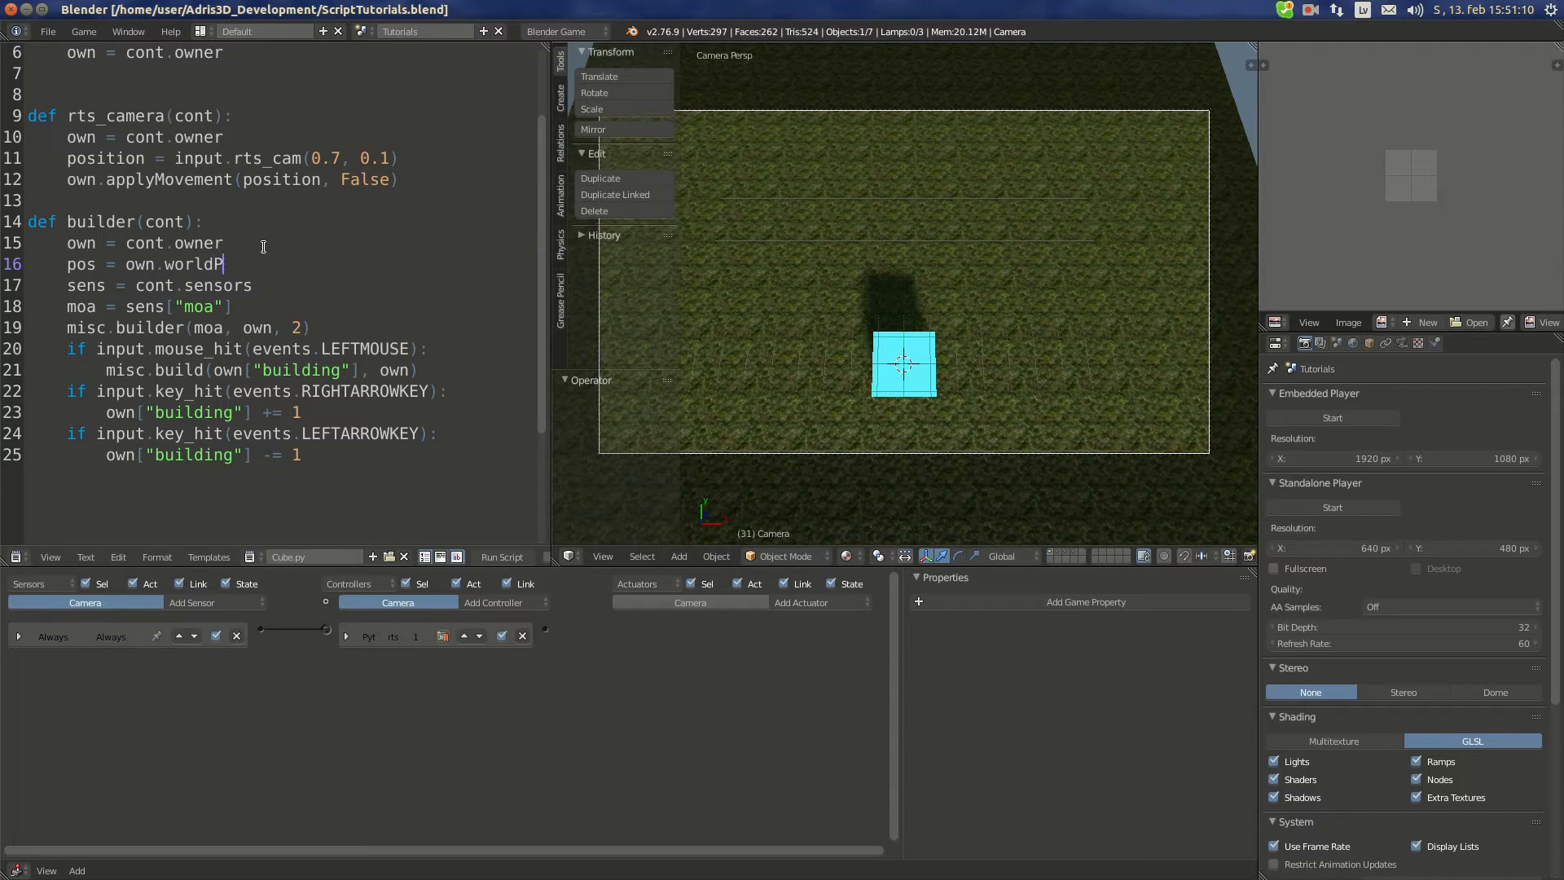
type("osition")
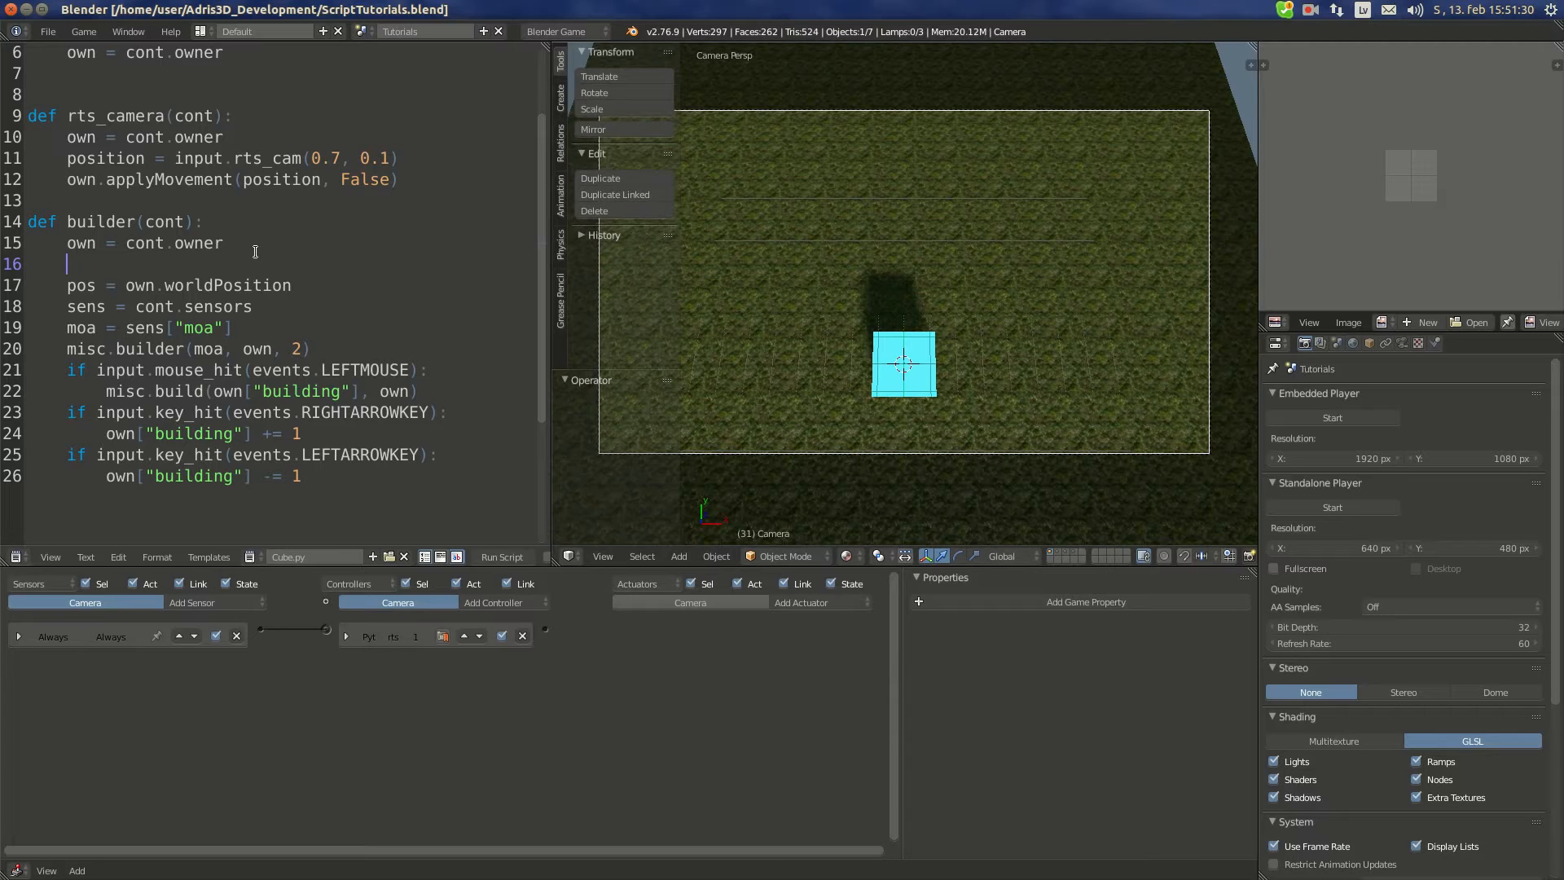
Step: Add 'if not "grid" in own:' with 'own["grid"] = {}' beneath it
type("if n")
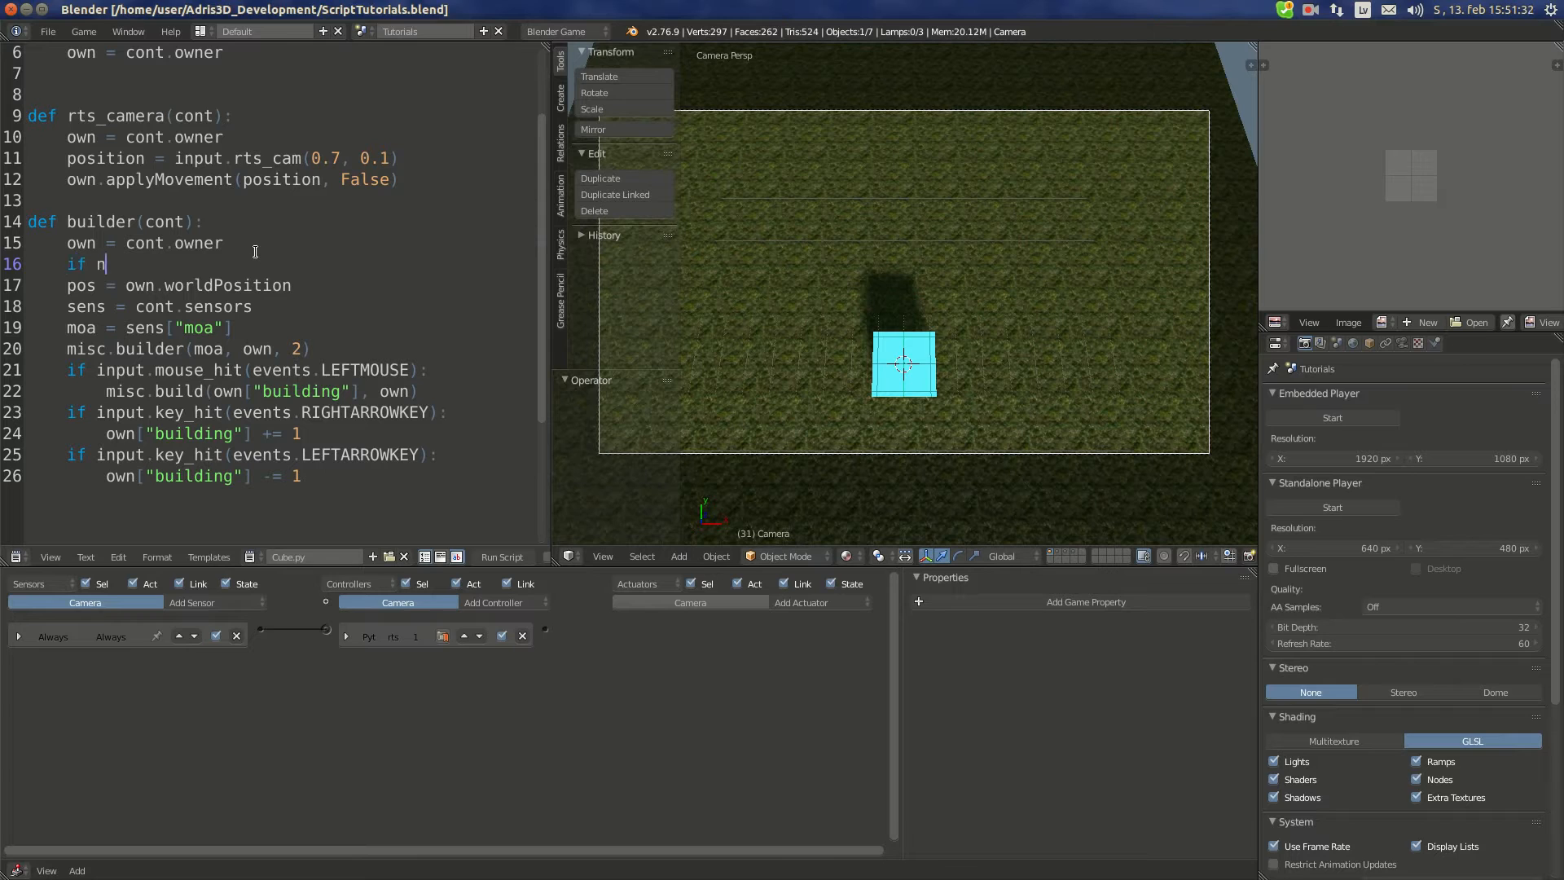
type("ot")
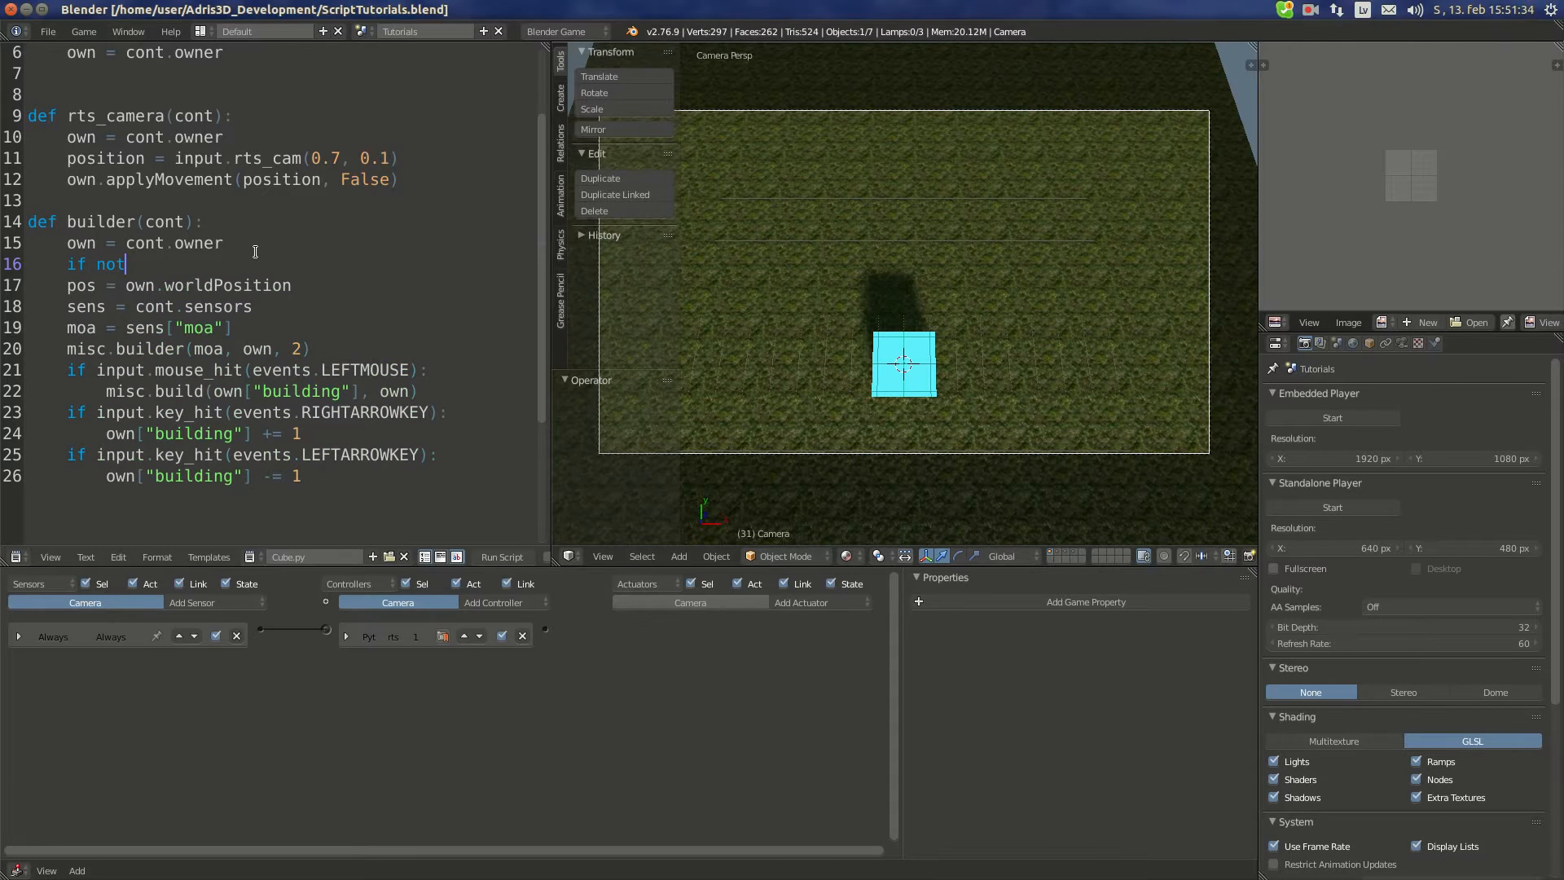
type("\"grid\"")
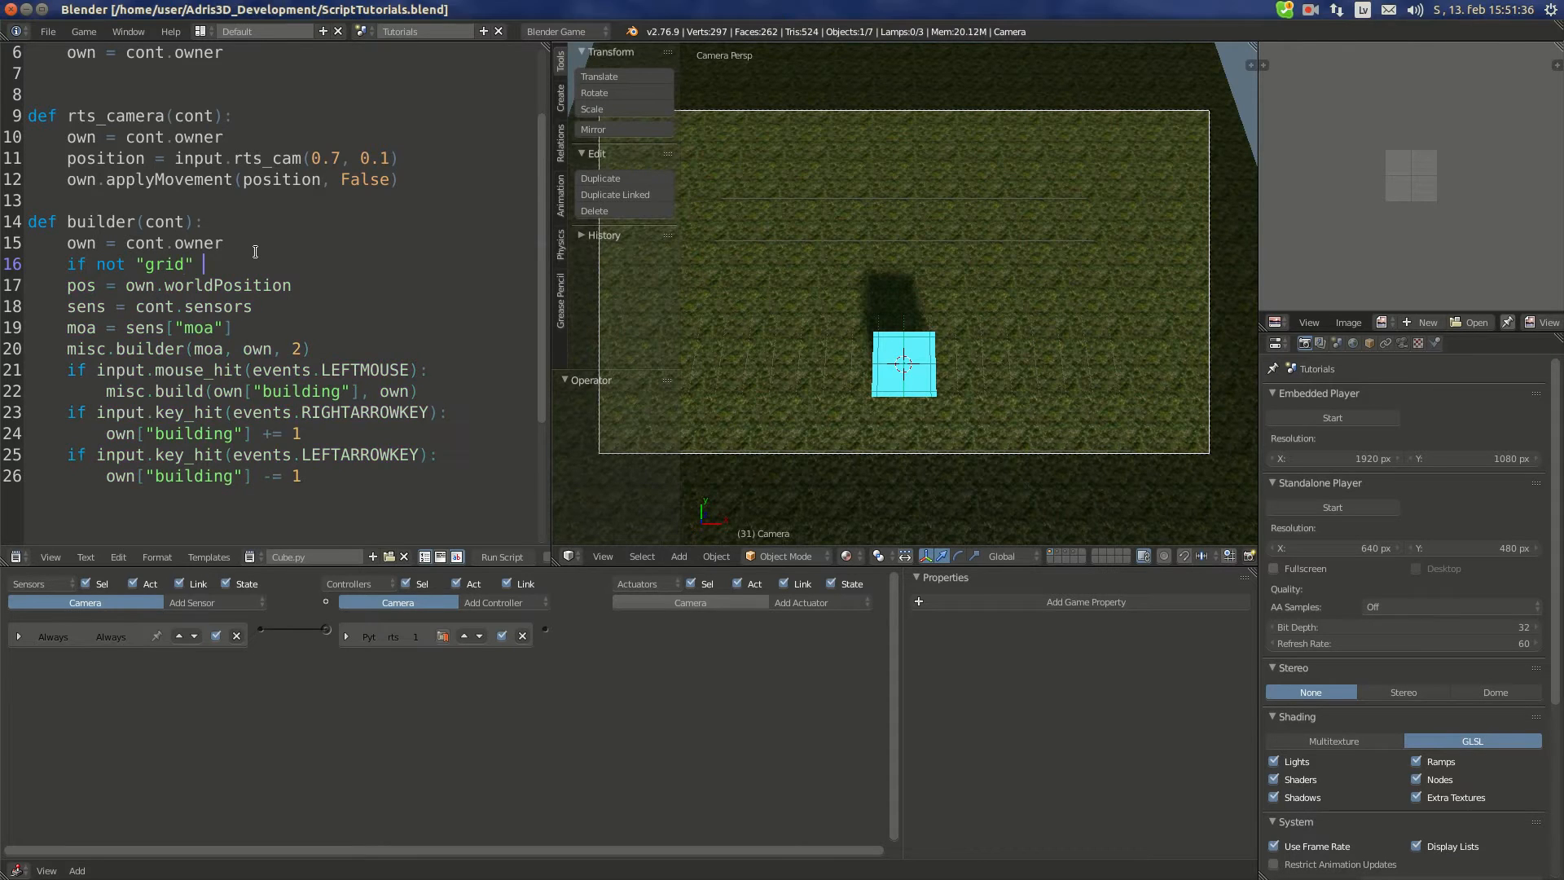
type("in own:")
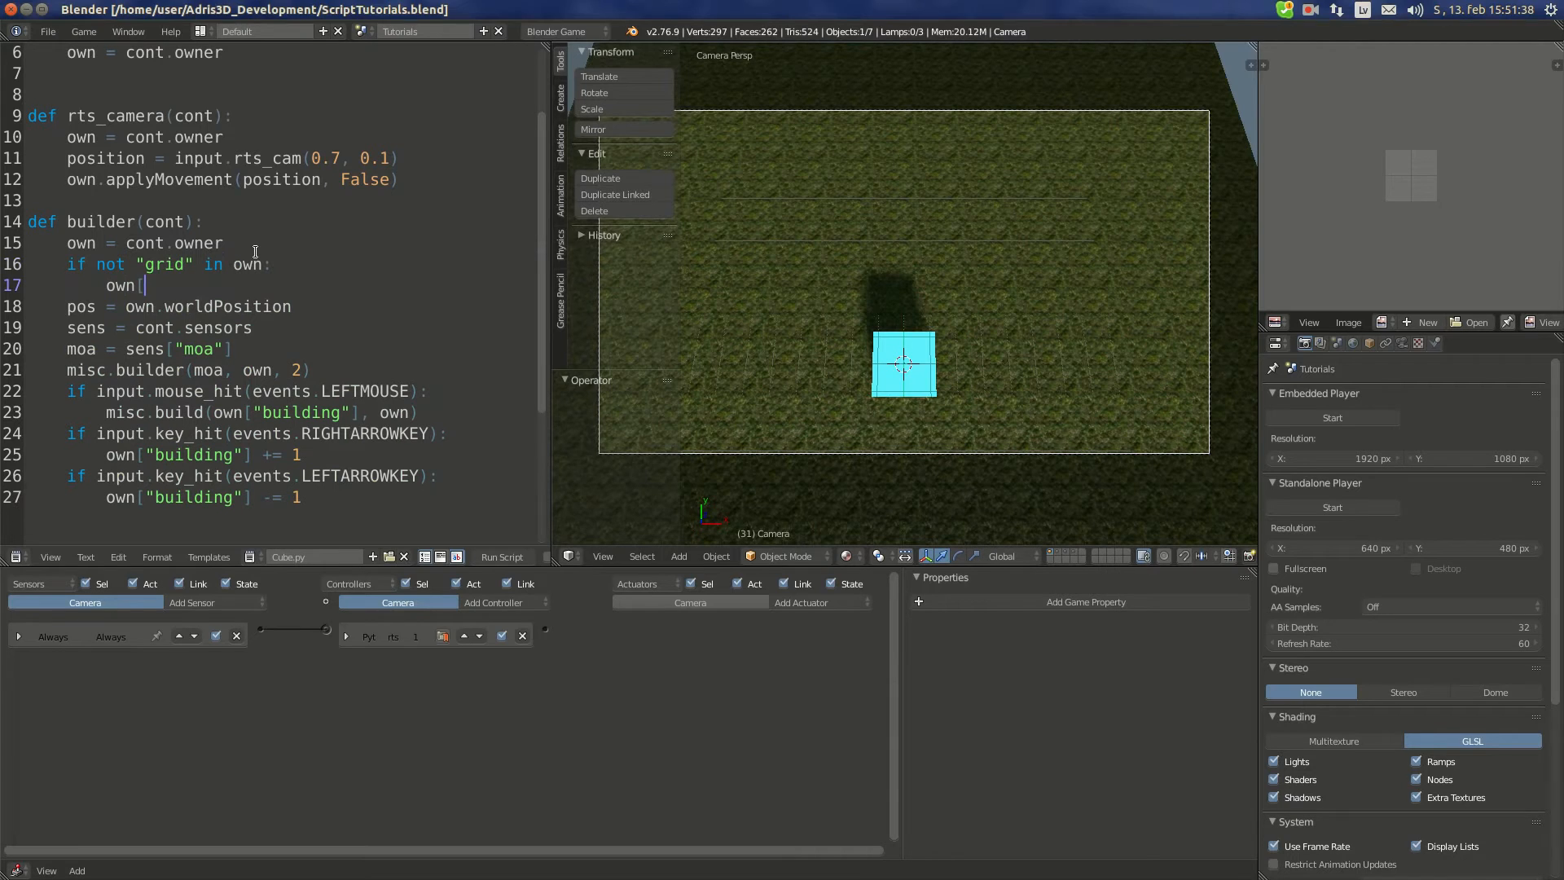
type("\"grid\"] =")
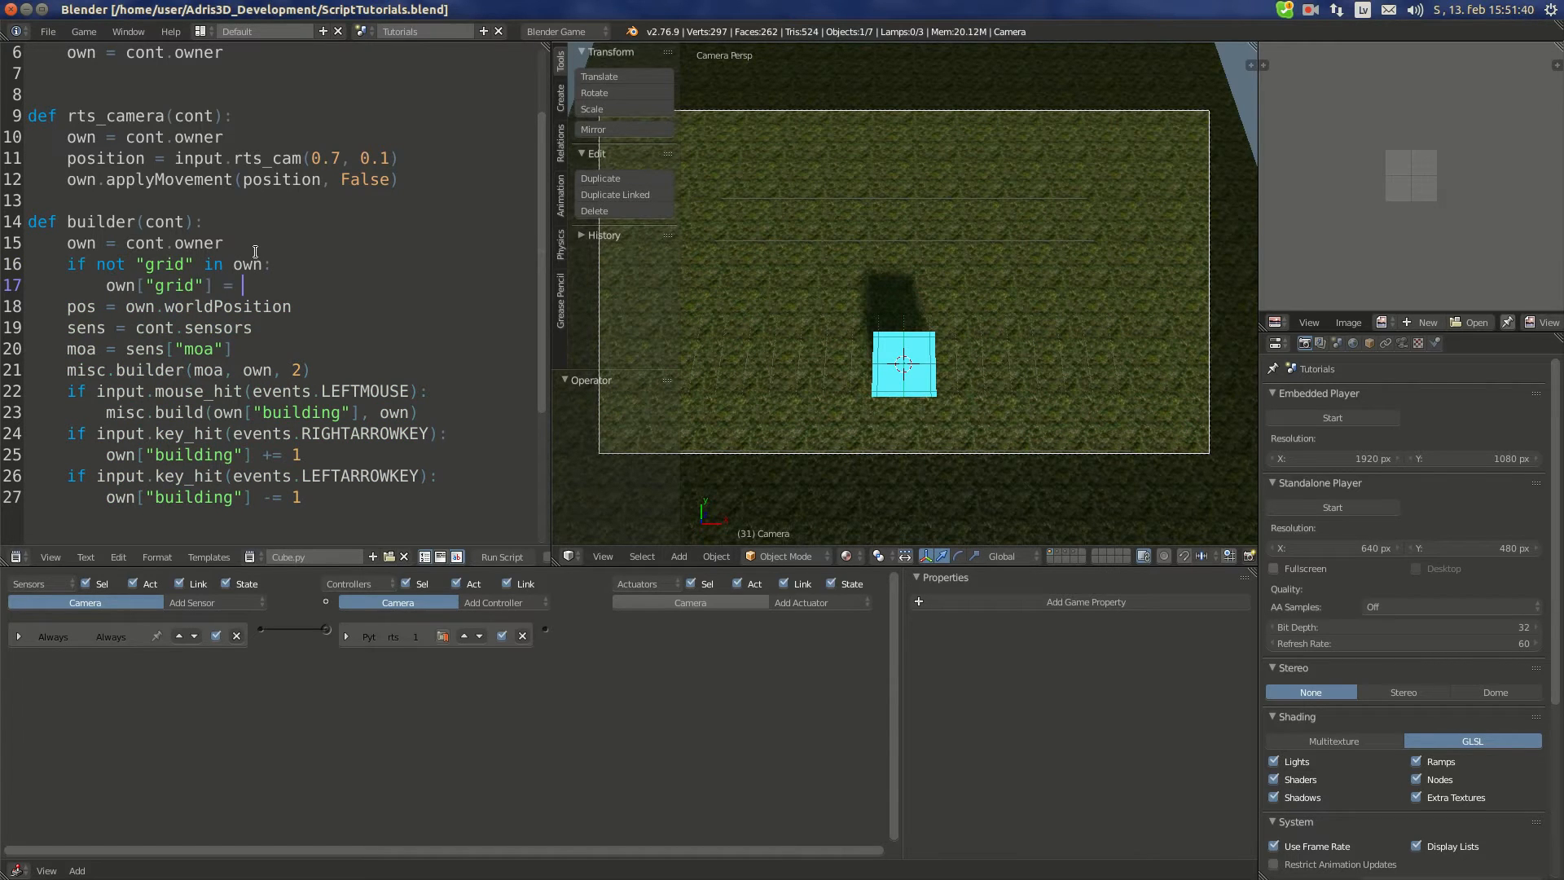
type("{}")
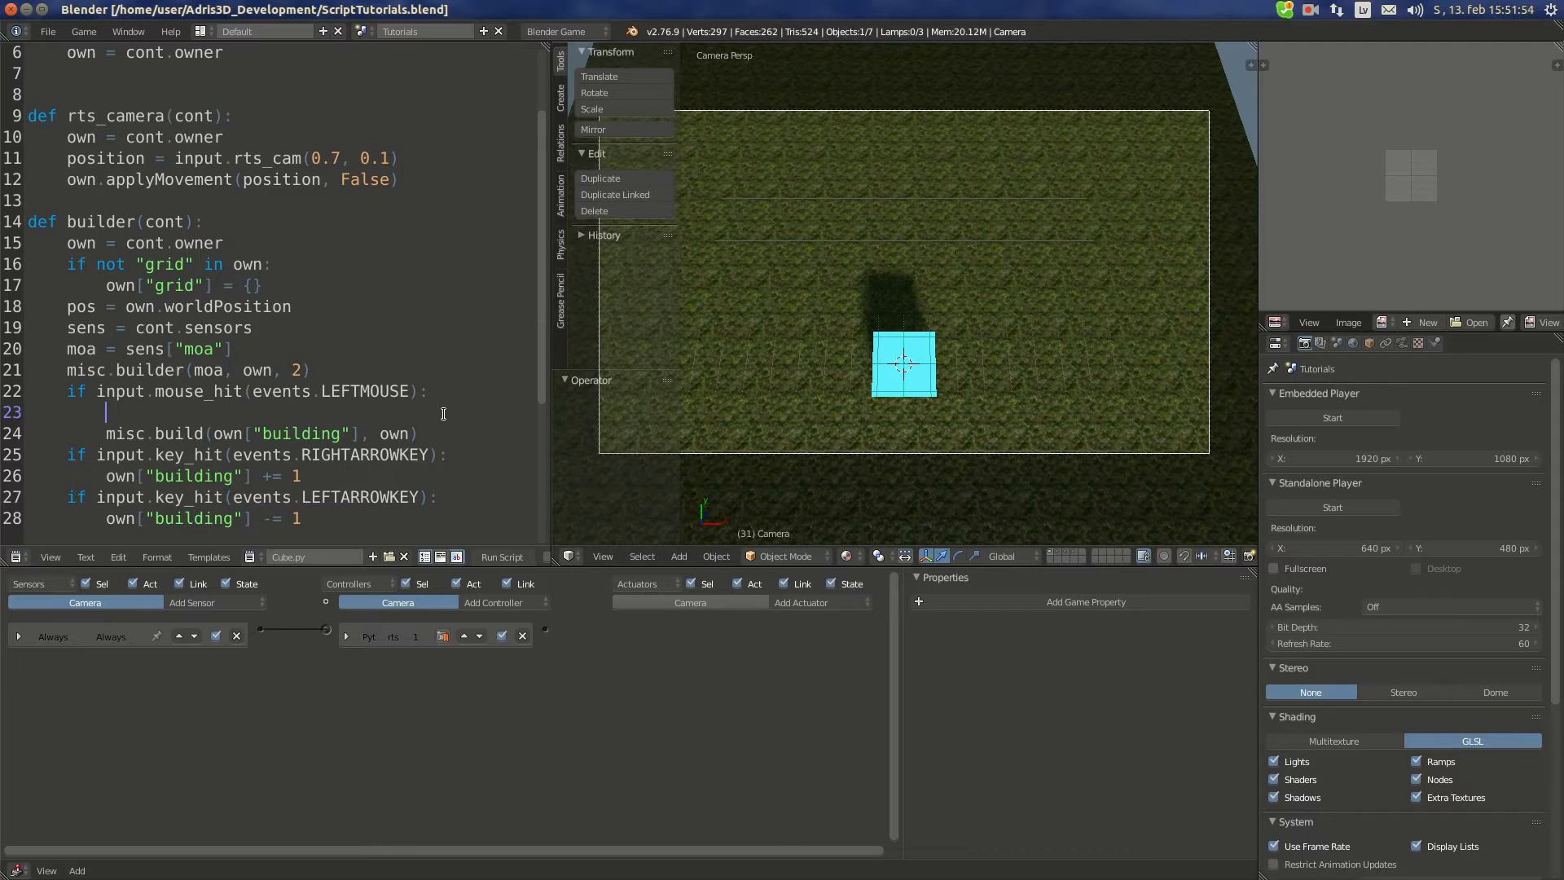
Step: In the left-click branch, add p = str(pos.x) + "," + str(pos.y), removing stray characters
type("p =")
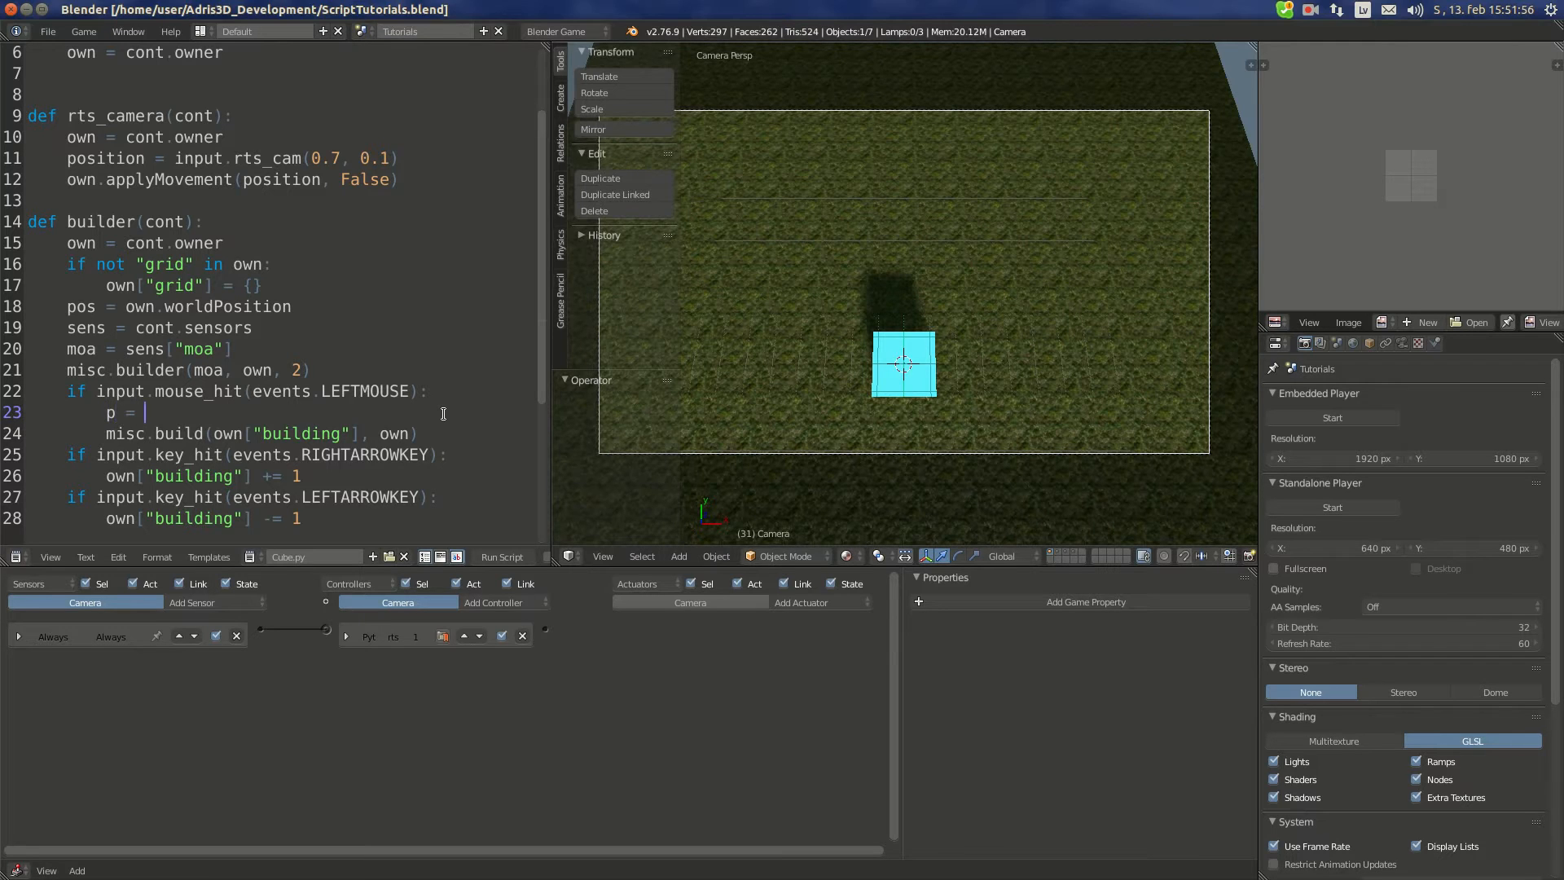
type("str(pos.x")
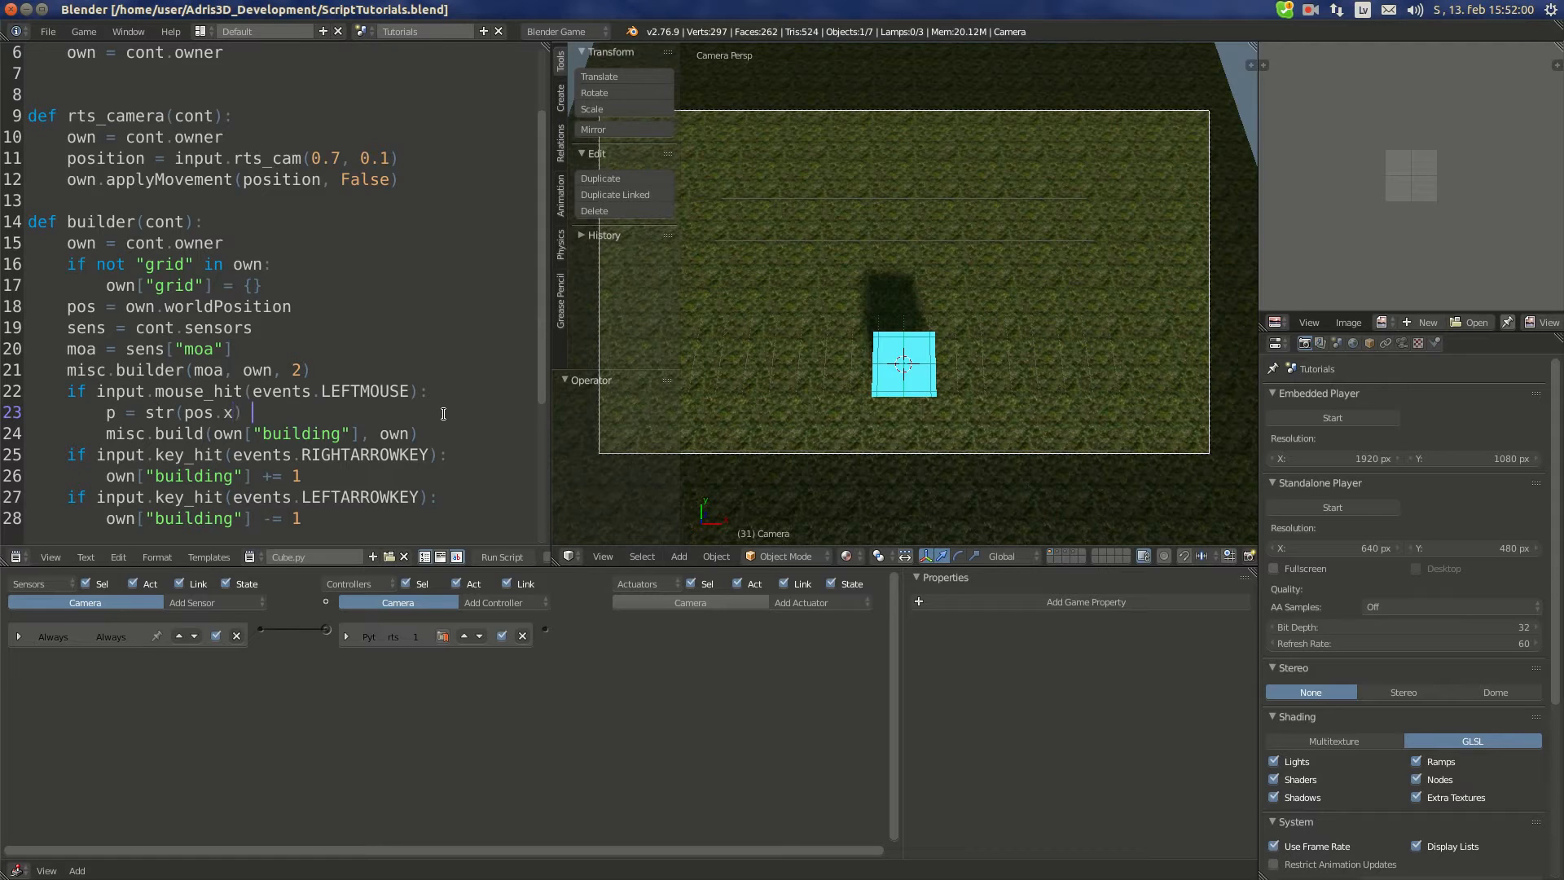
type("+ \",")
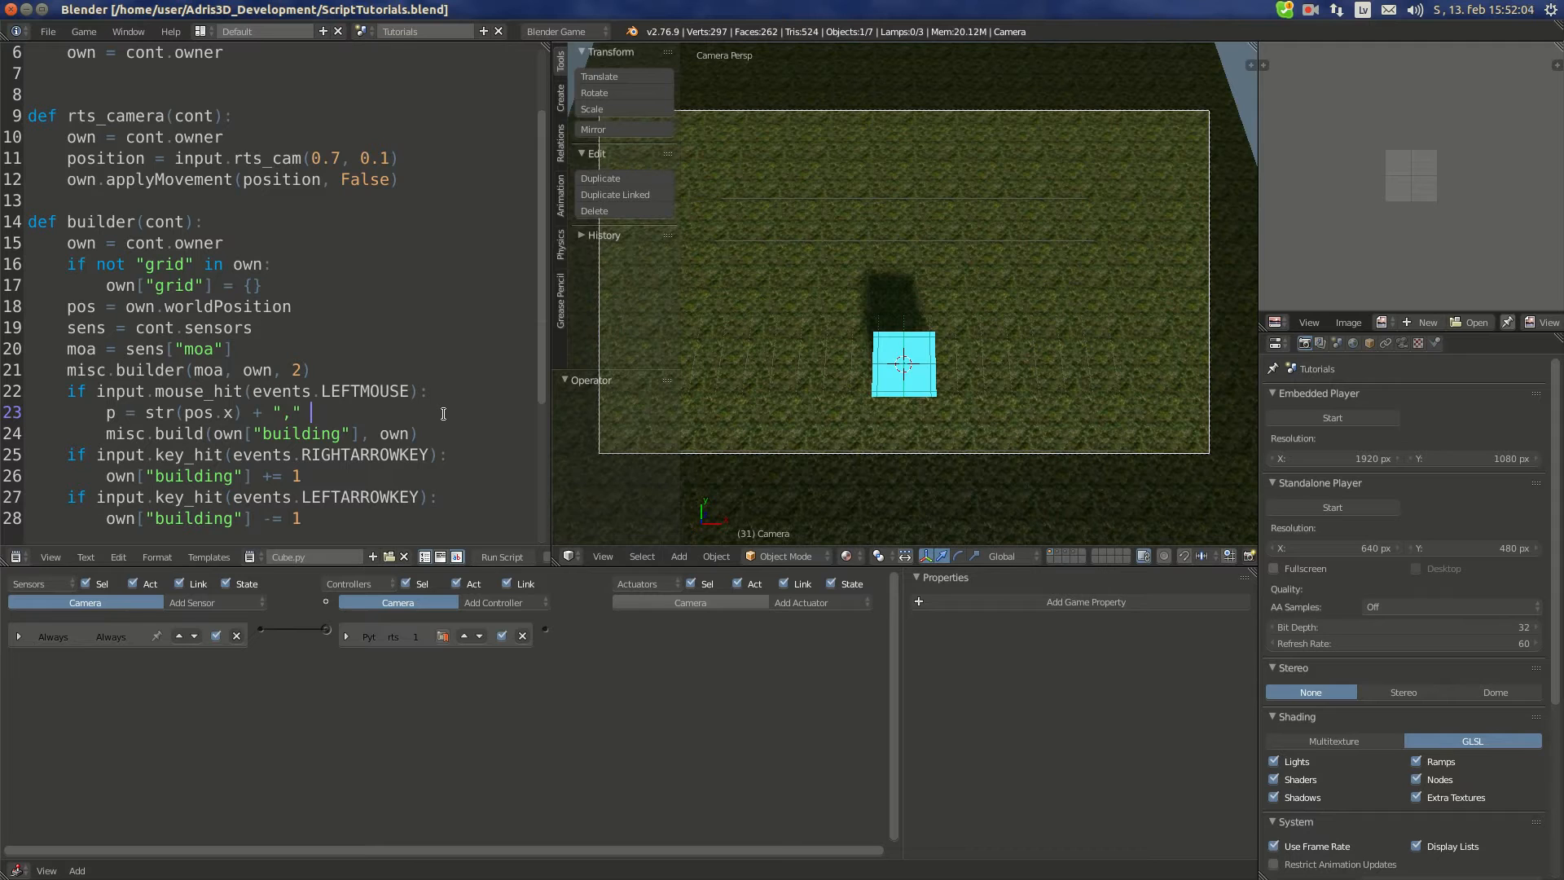
type("+ str(")
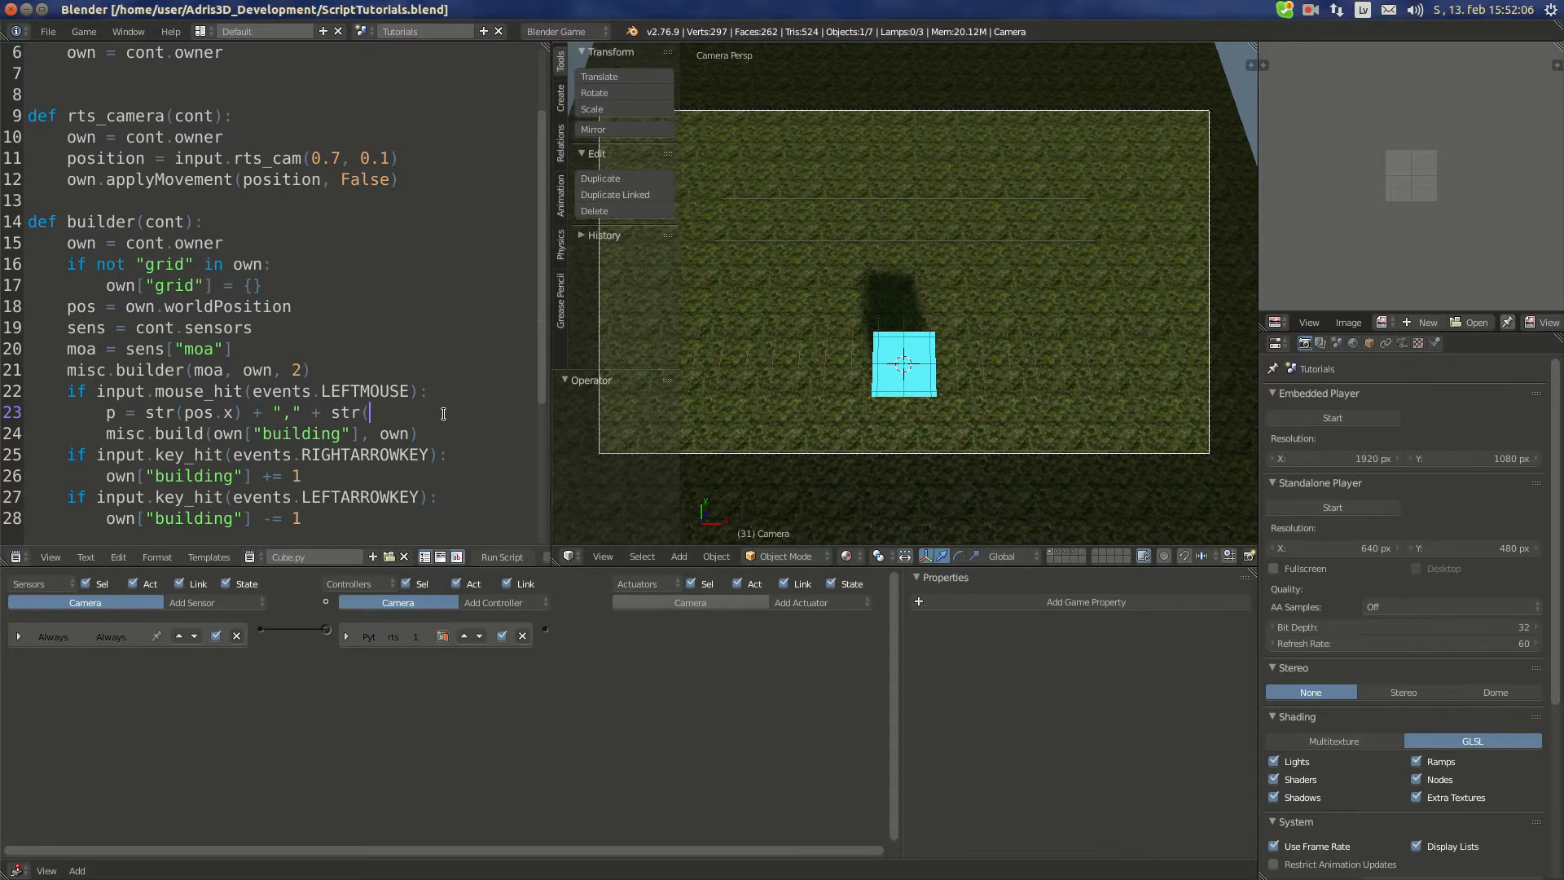
type("pos.y)")
type("\"")
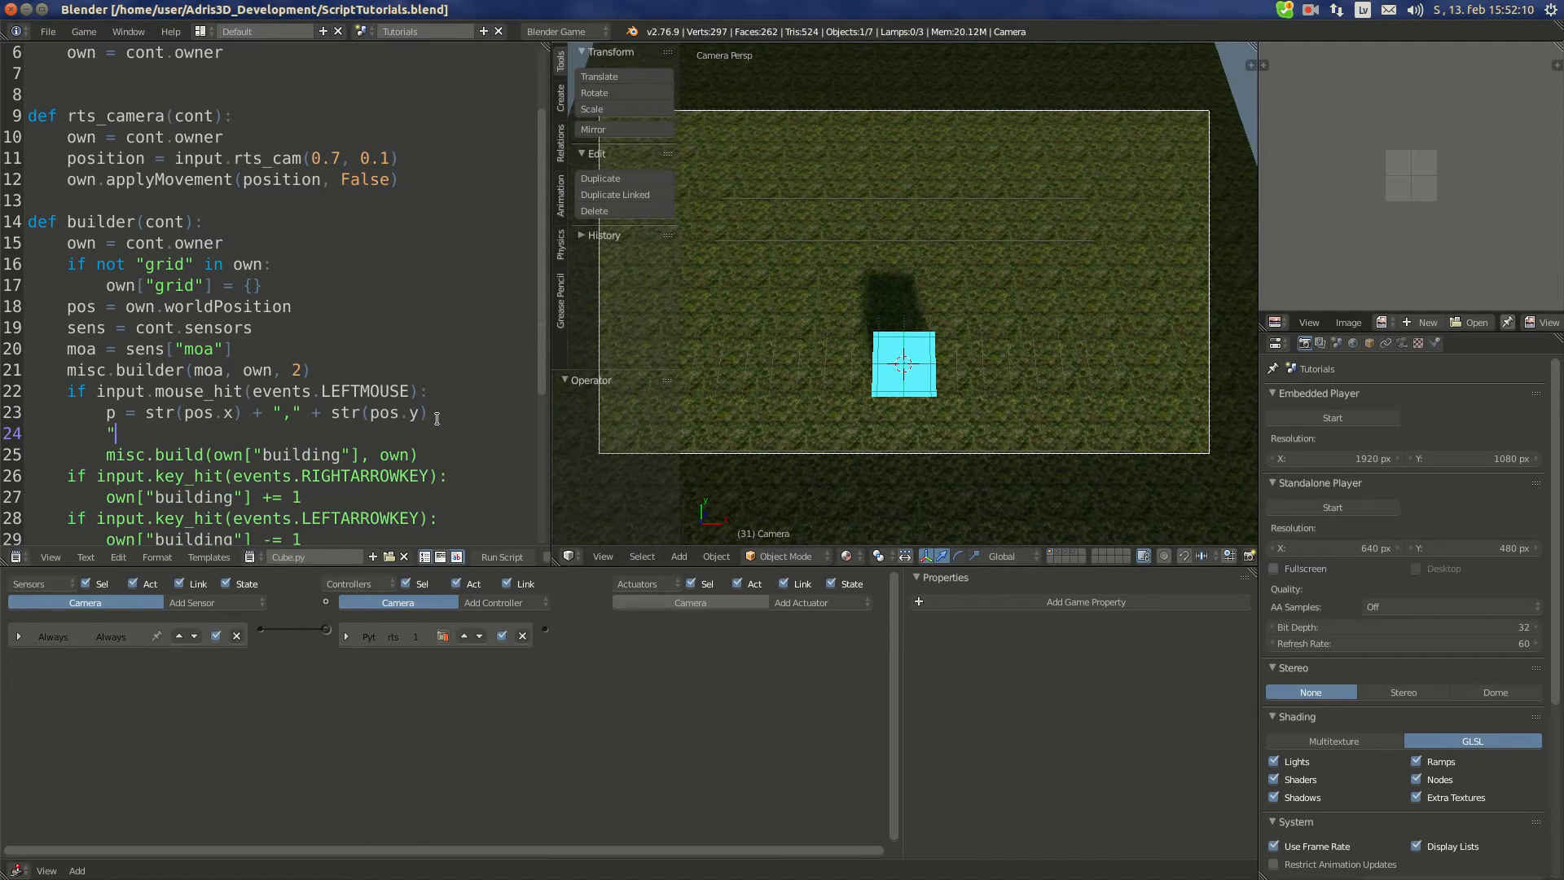
type("18m")
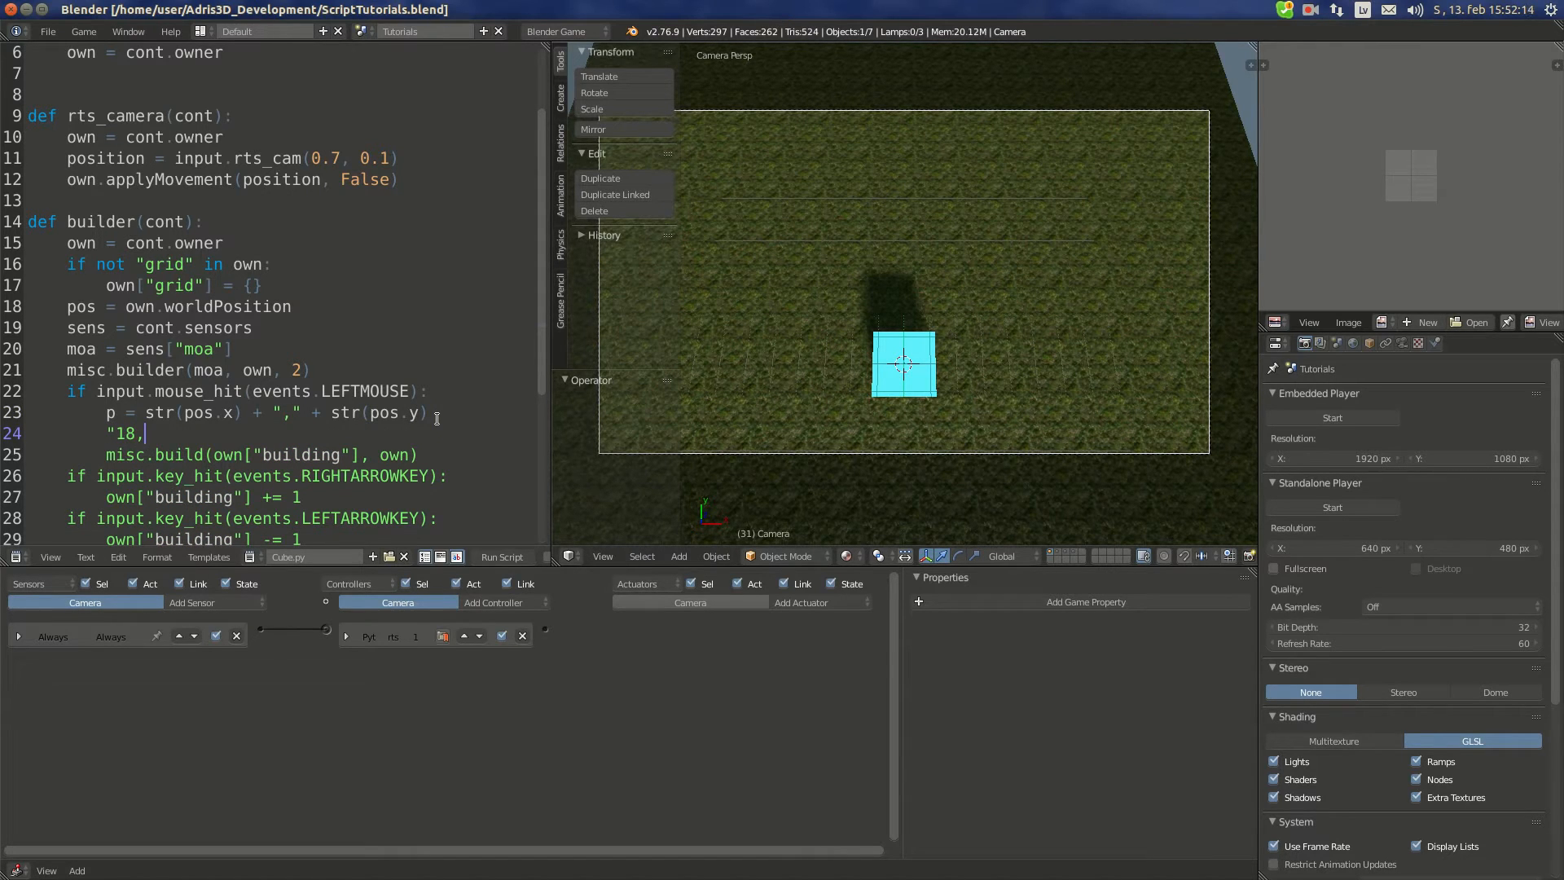
type("7\"")
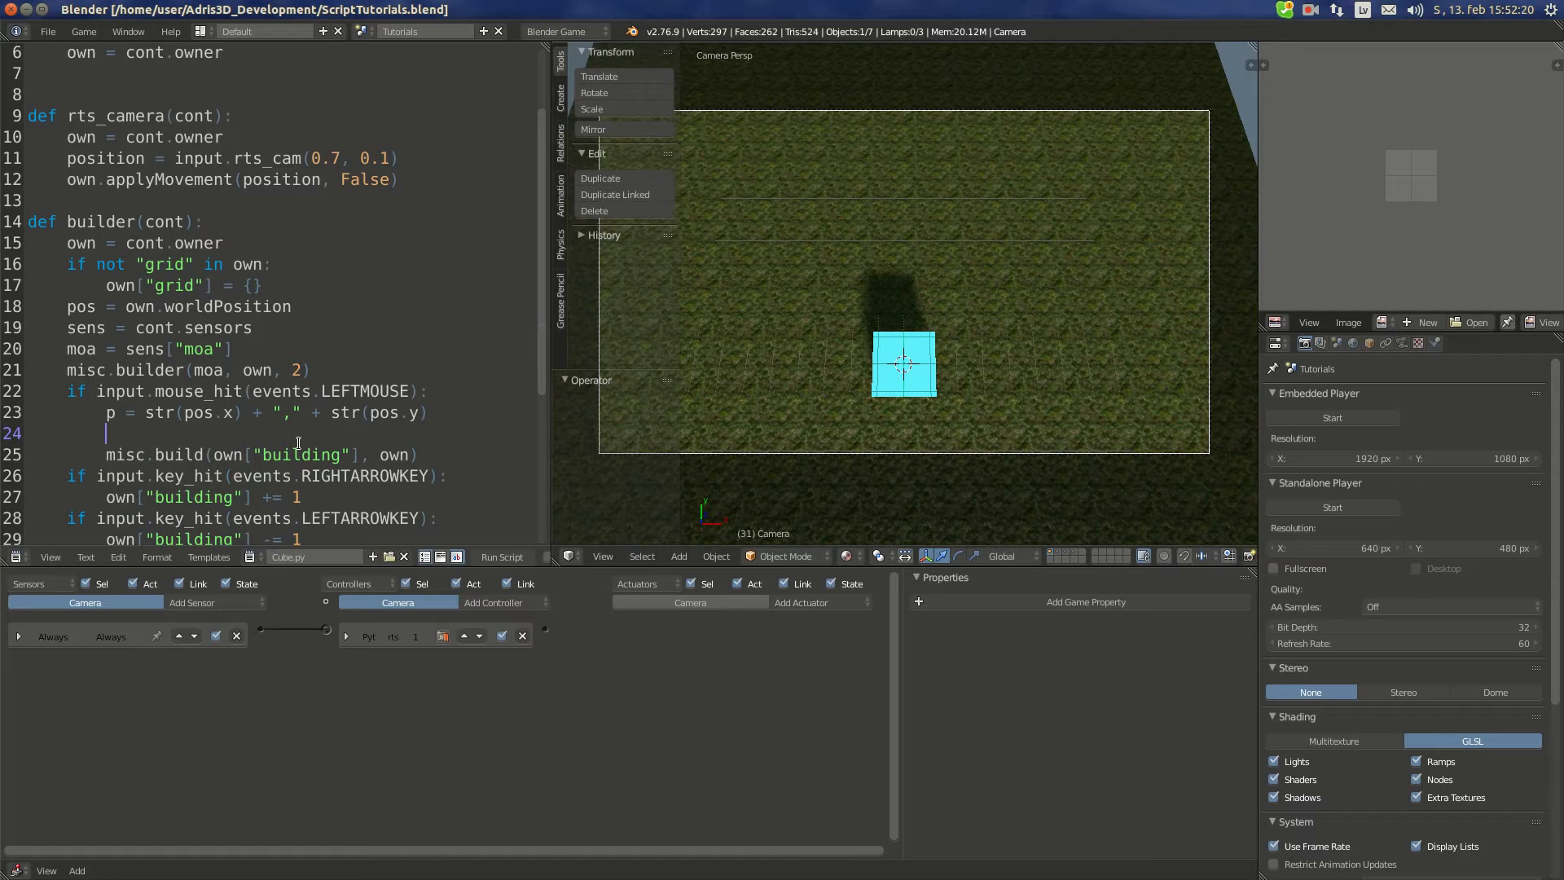
type("x,")
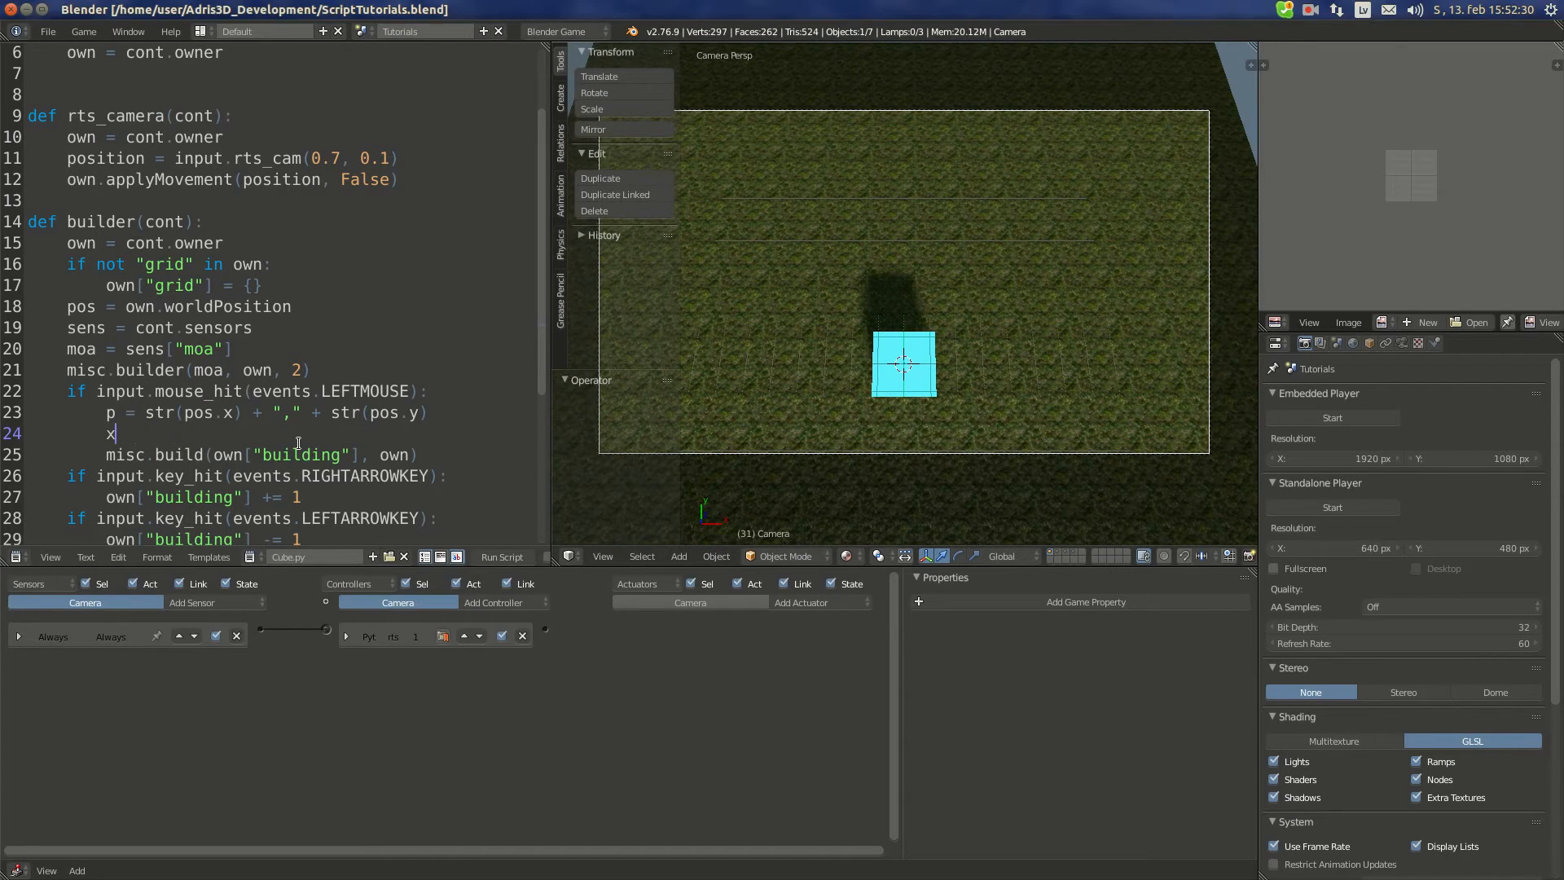
key("BackSpace")
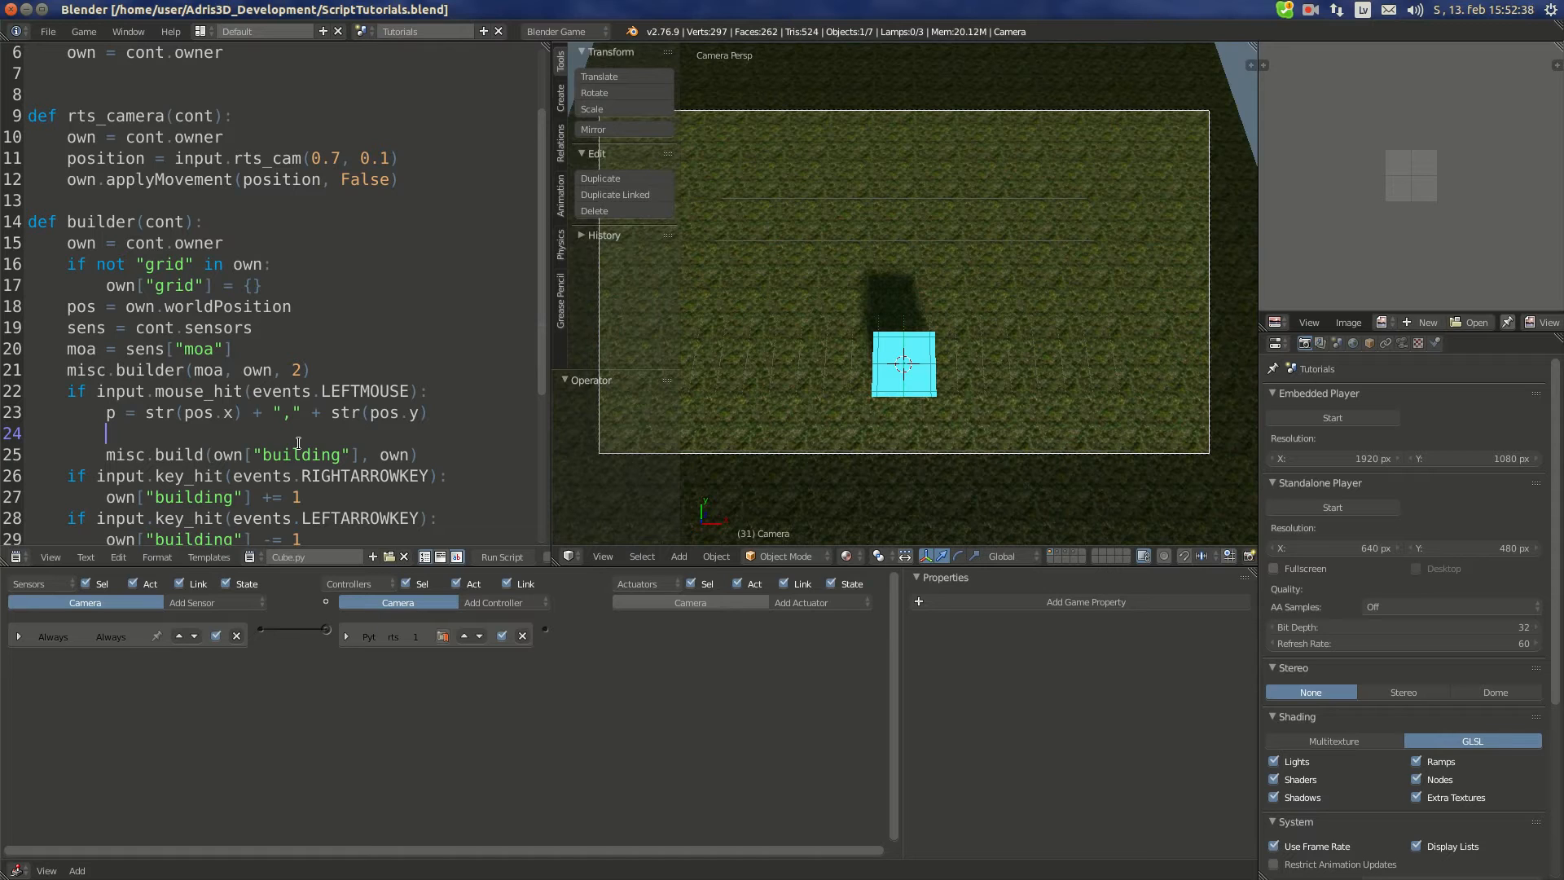
Step: Guard misc.build with 'if not p in own["grid"]:' and store own["grid"][p] = own["building"]
type("if n")
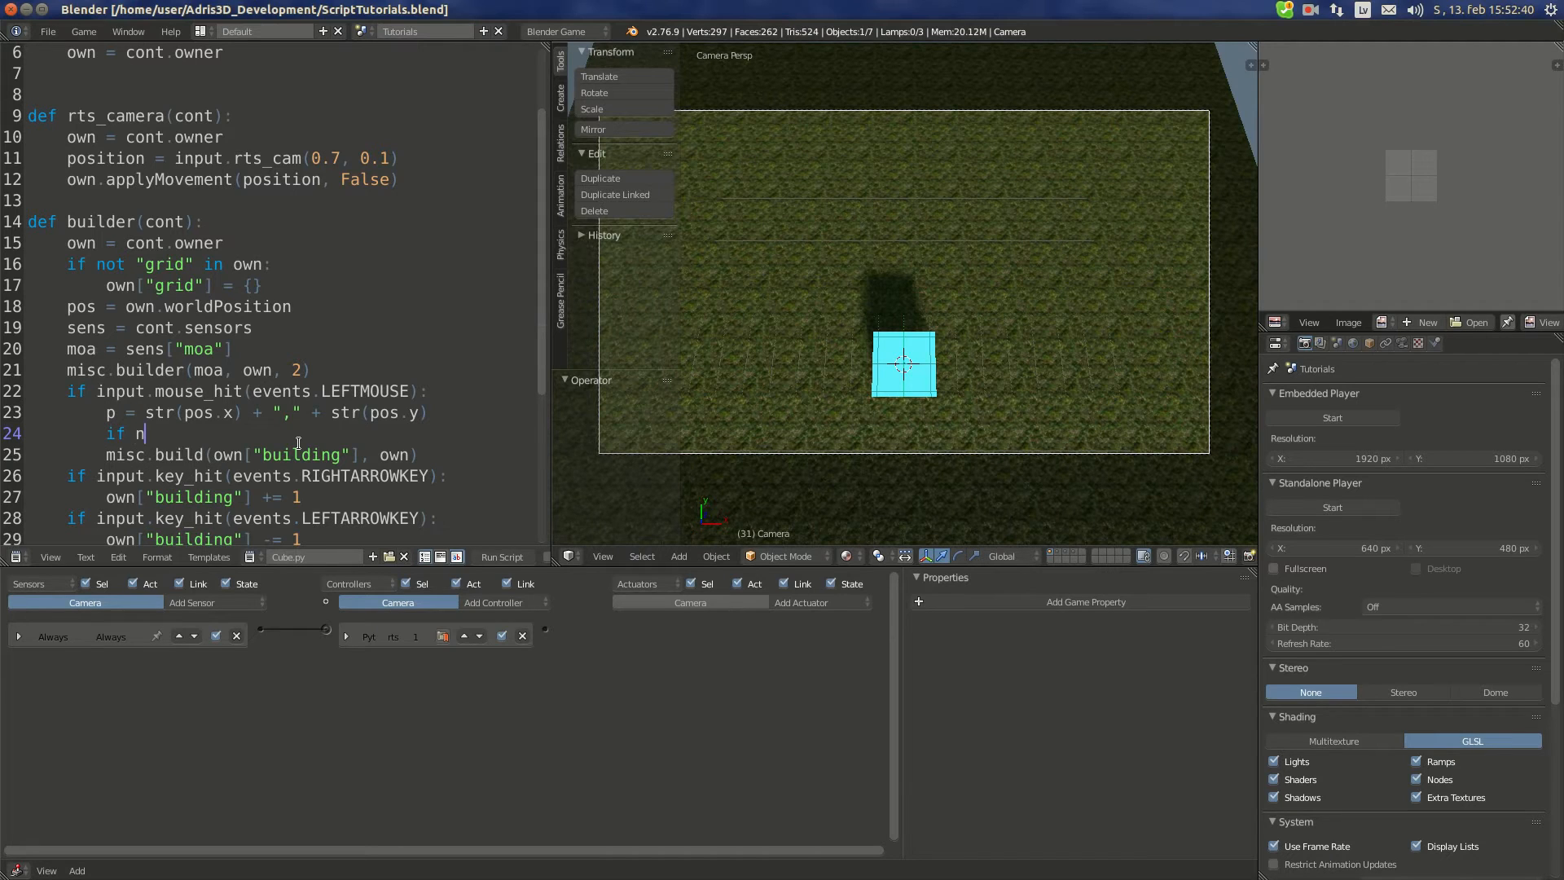
type("ot p in")
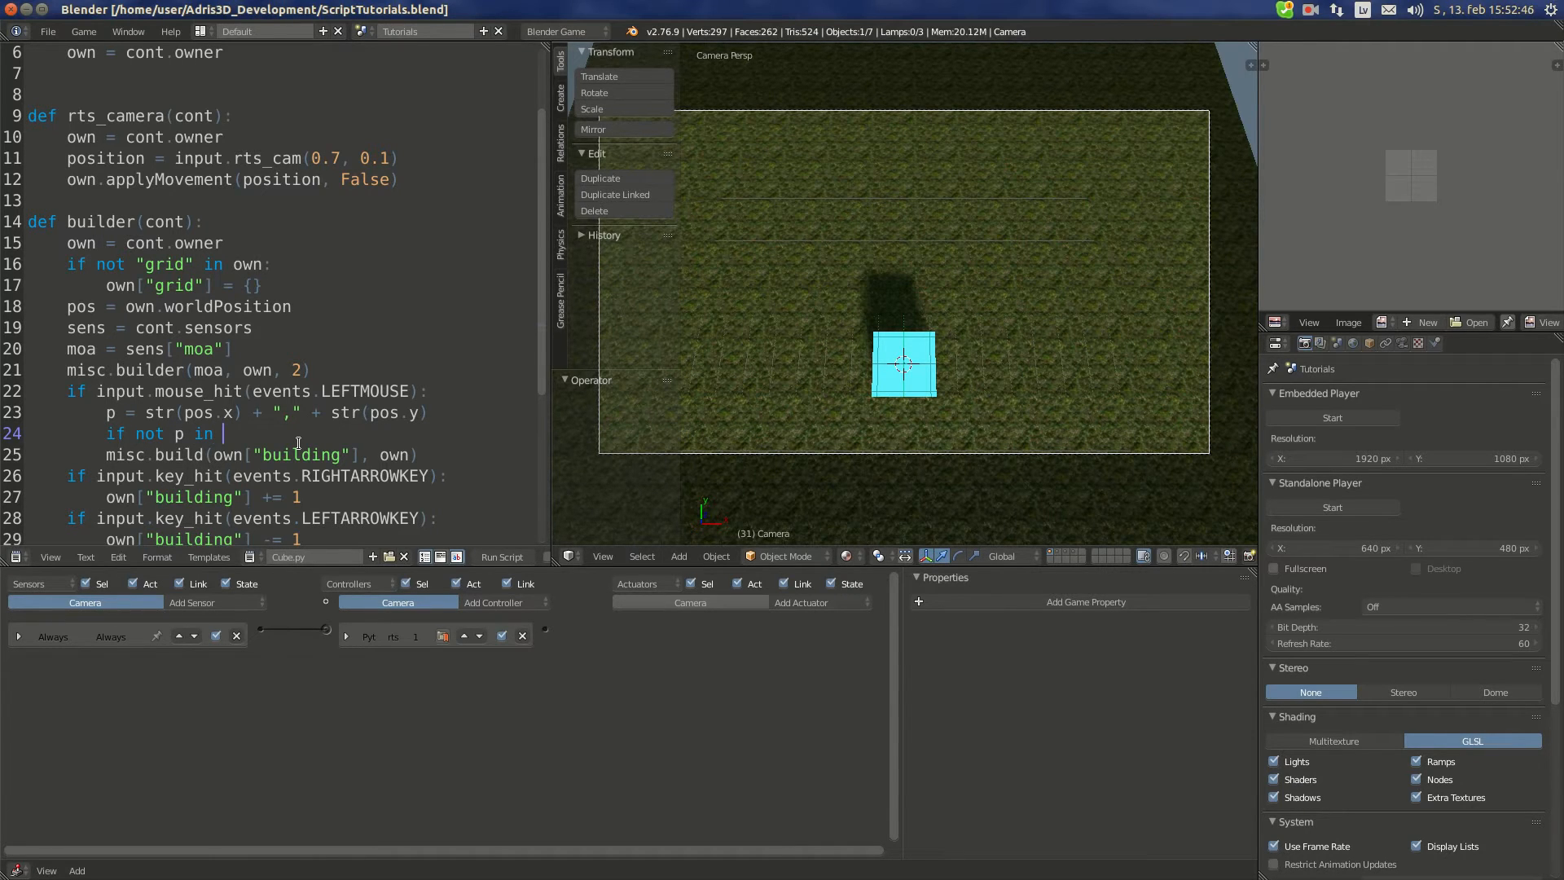
type("own[\"grid\"]:")
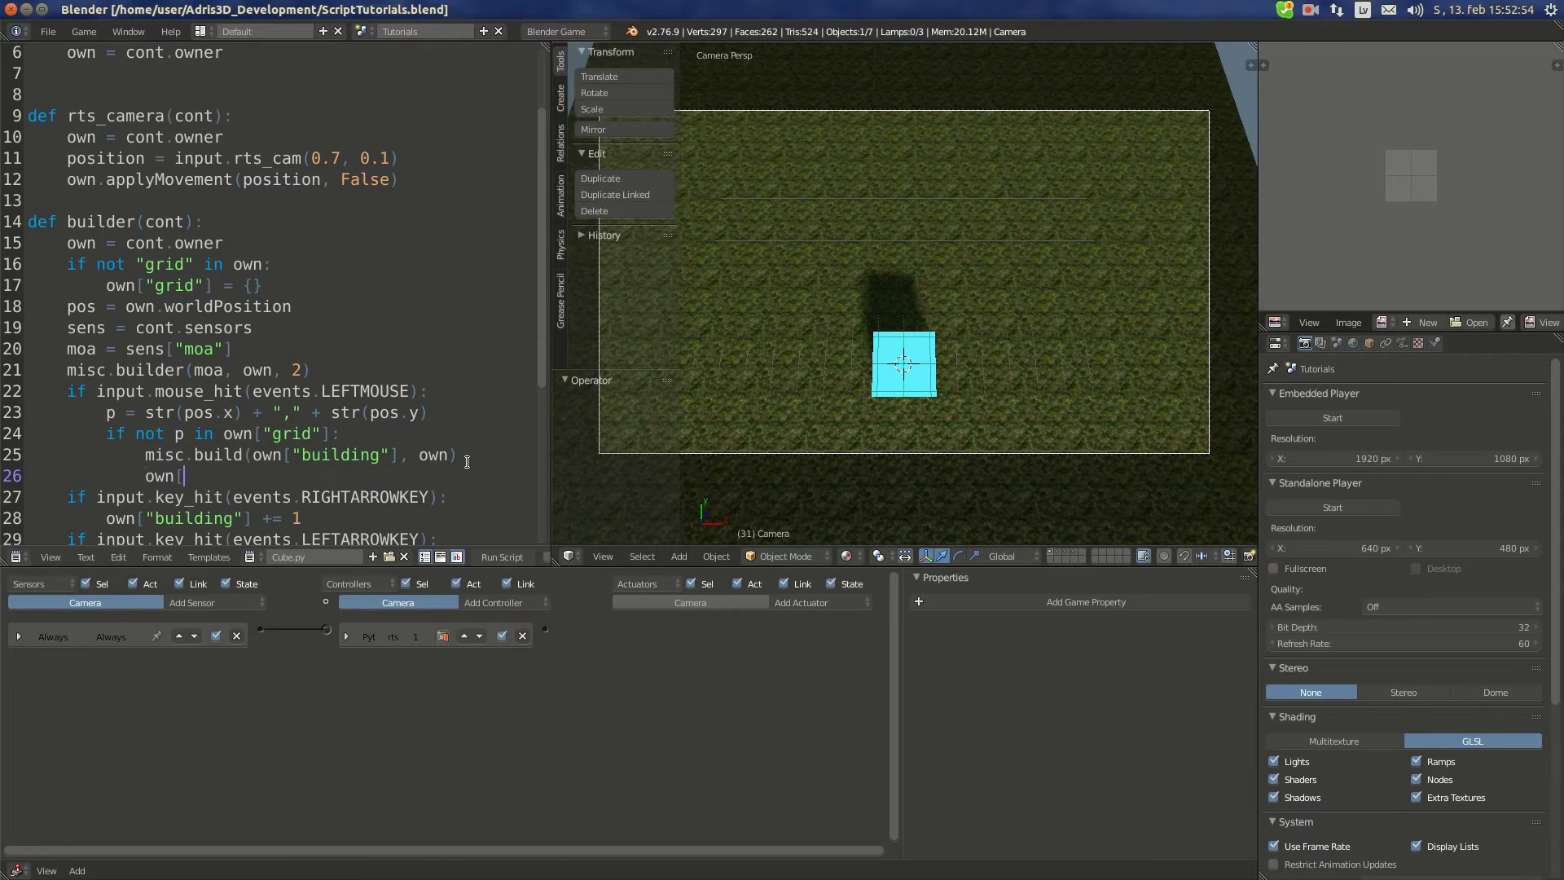
type("\"grid\"]")
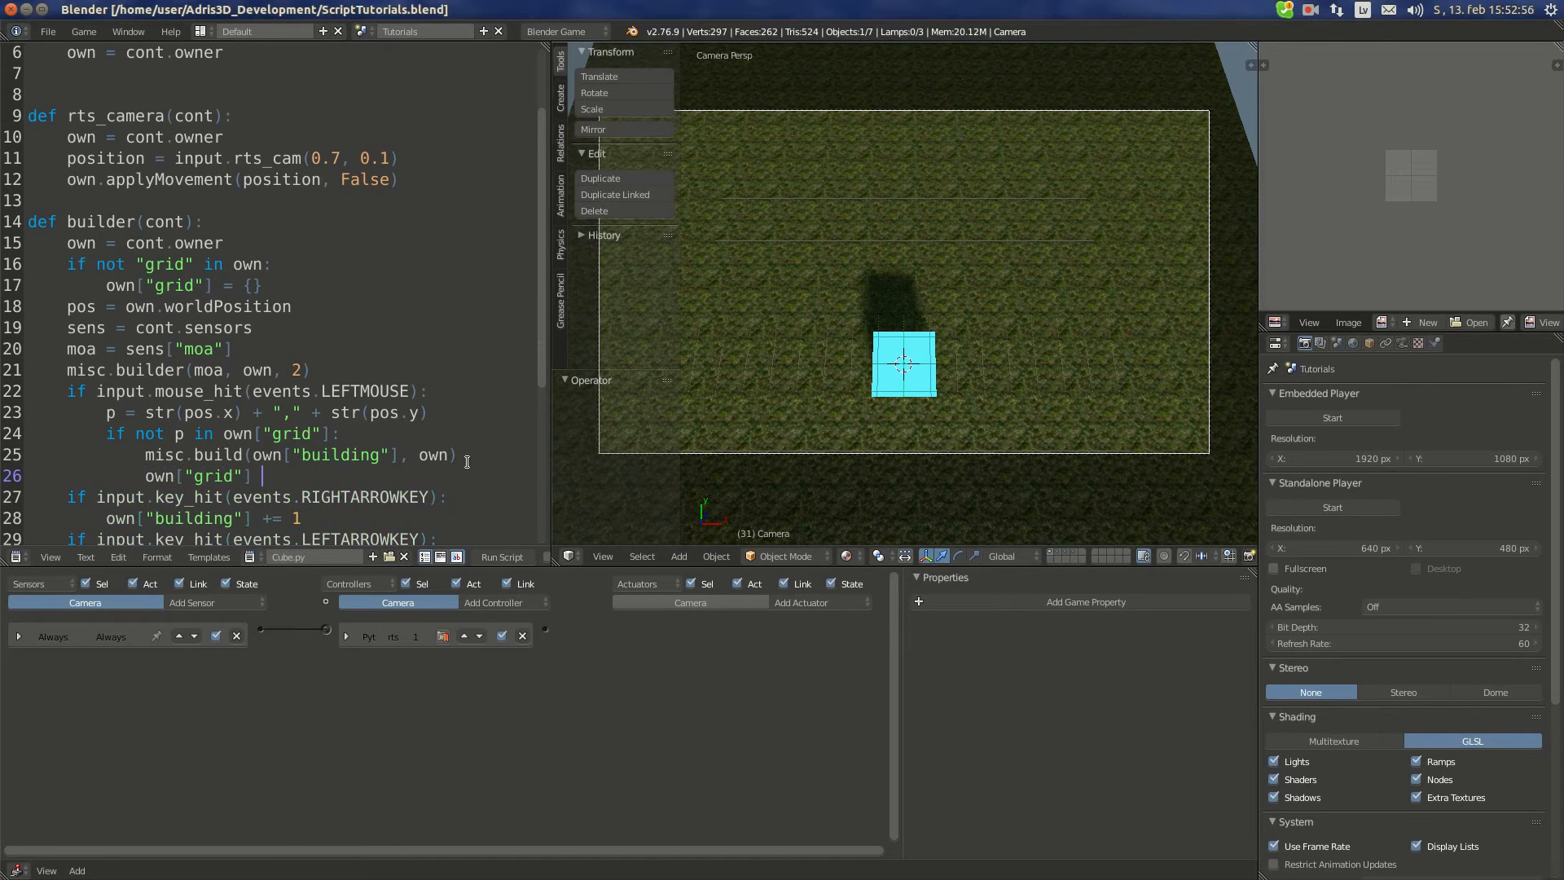
type("[p] =")
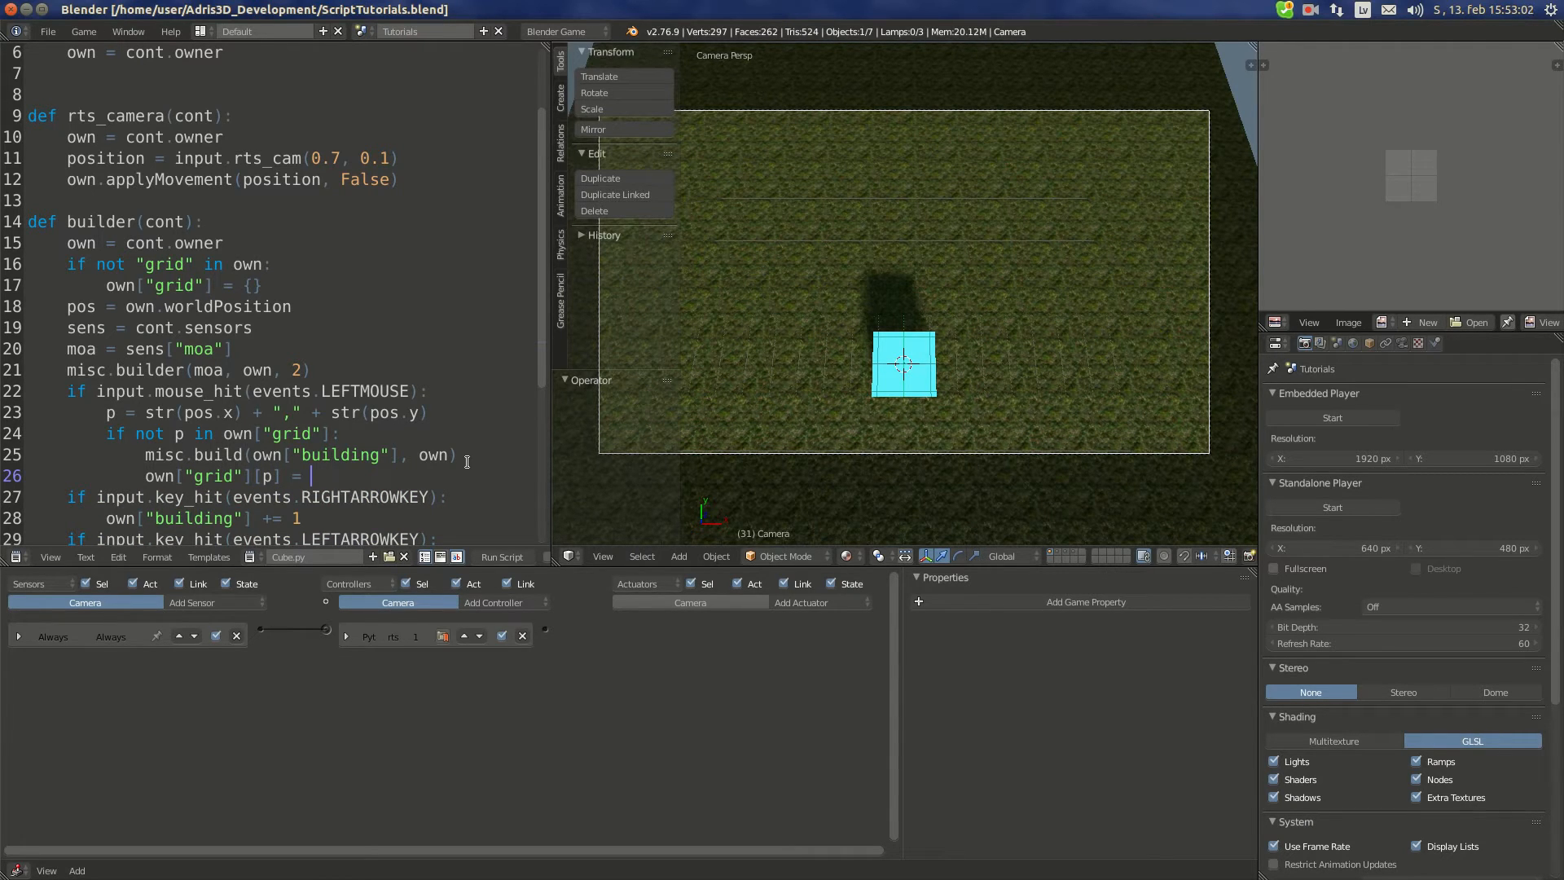
type("own[\"buil")
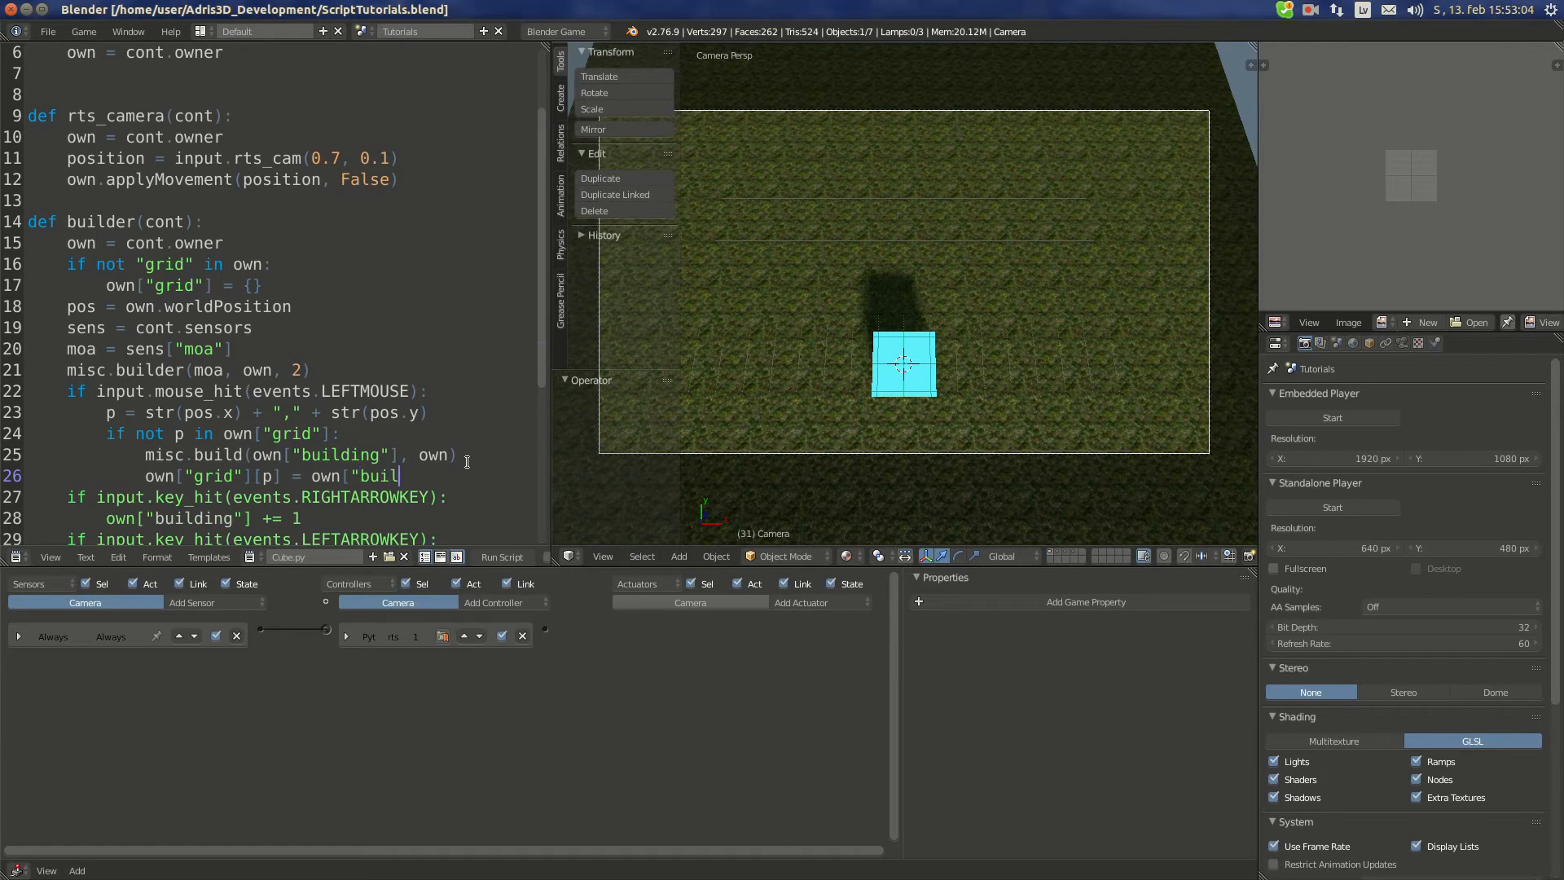
type("ding\"]")
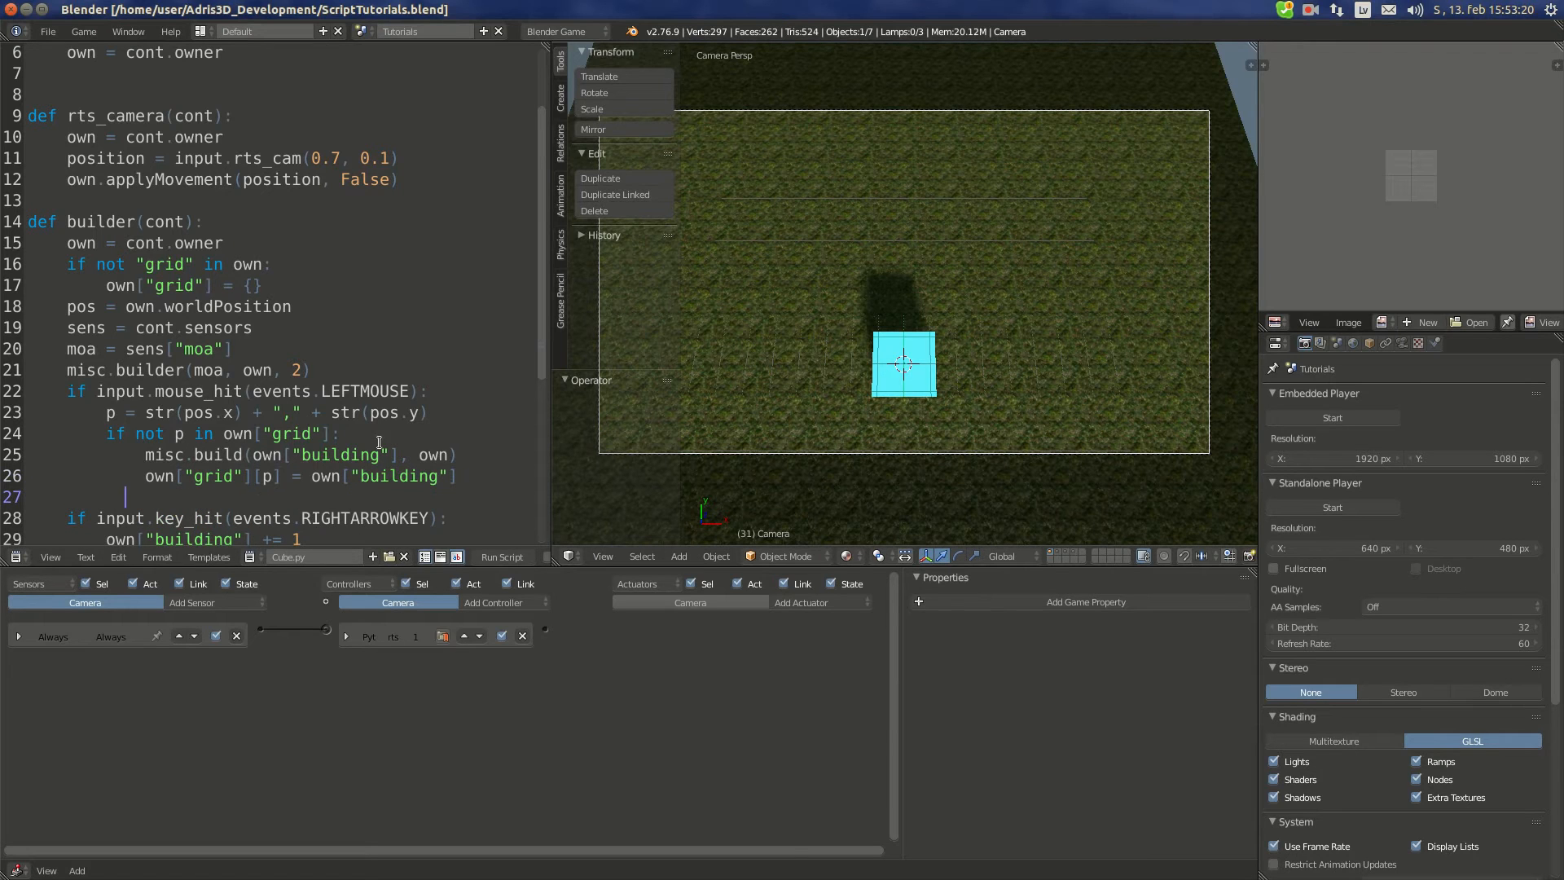
Step: Print "Placing building " + str(own["building"]) after building, else print "Unable to build"
type("else:")
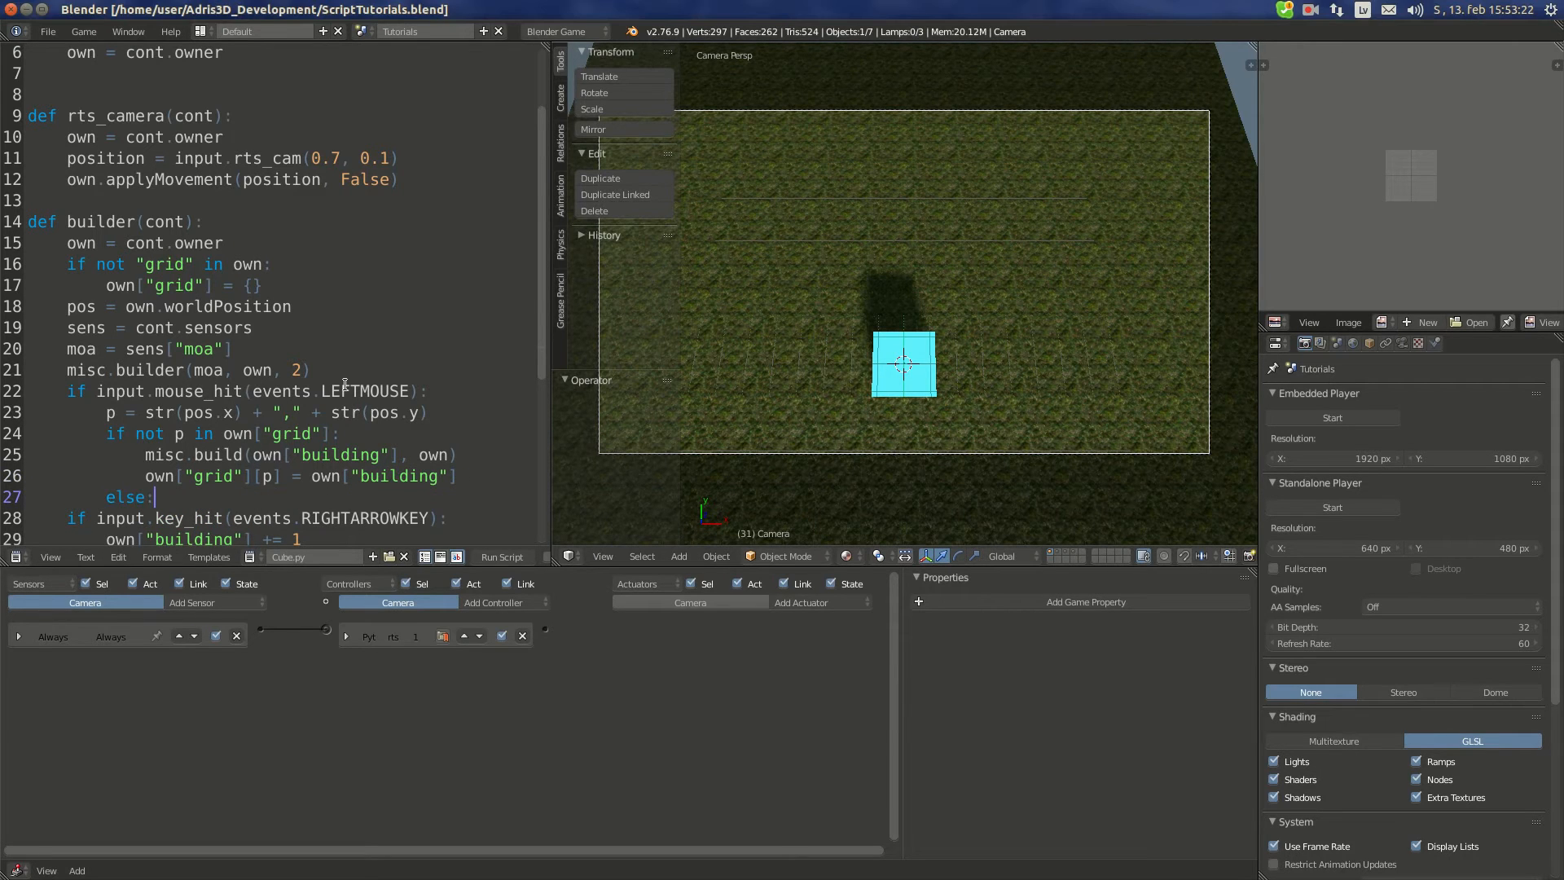
type("p")
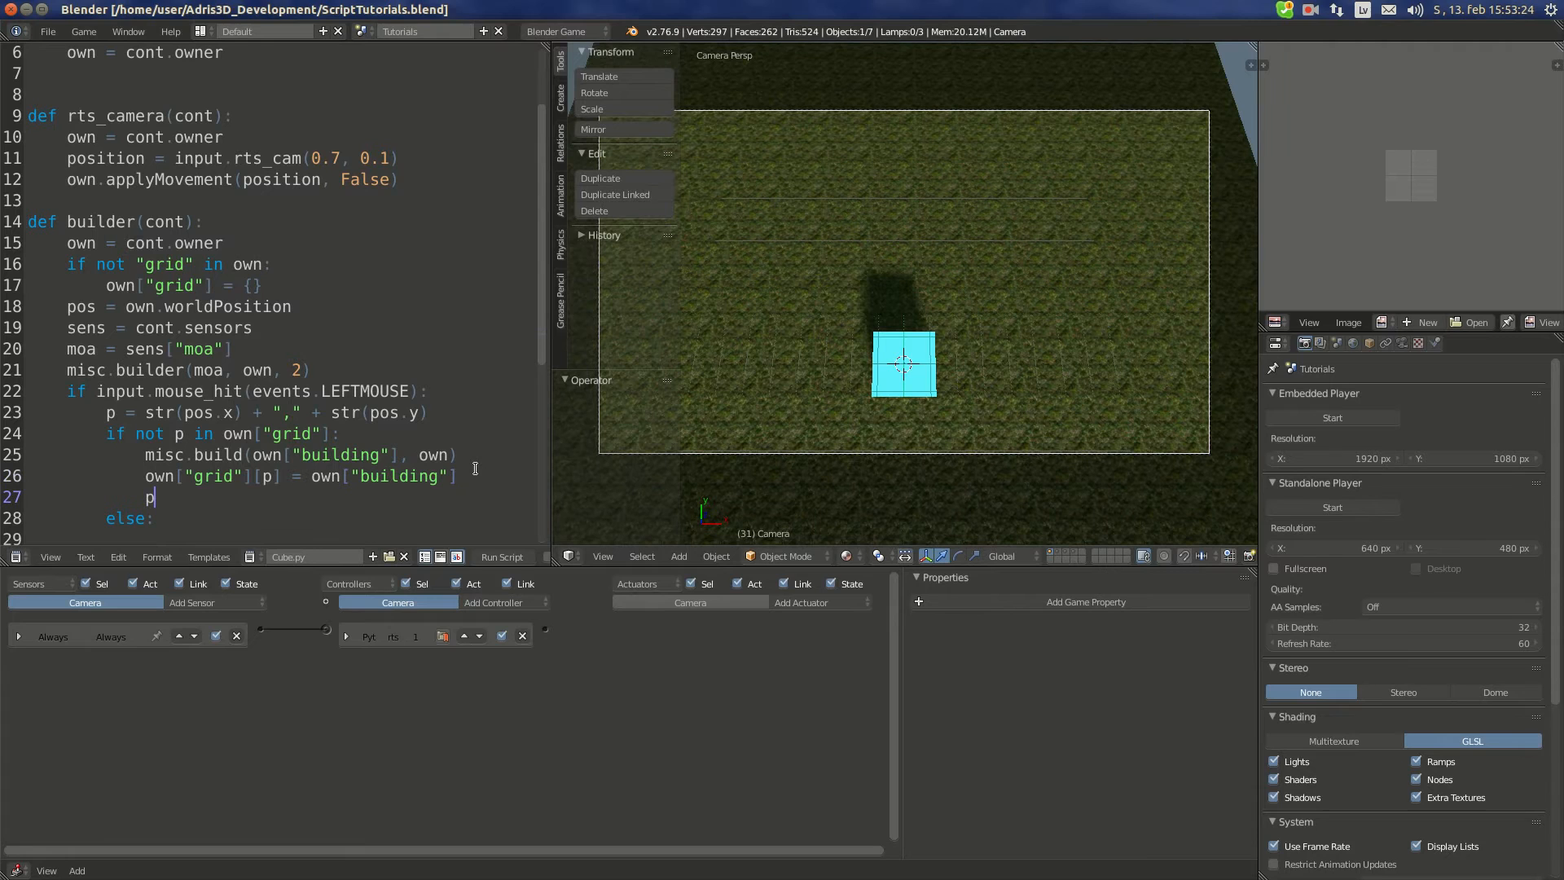
type("rint(\"")
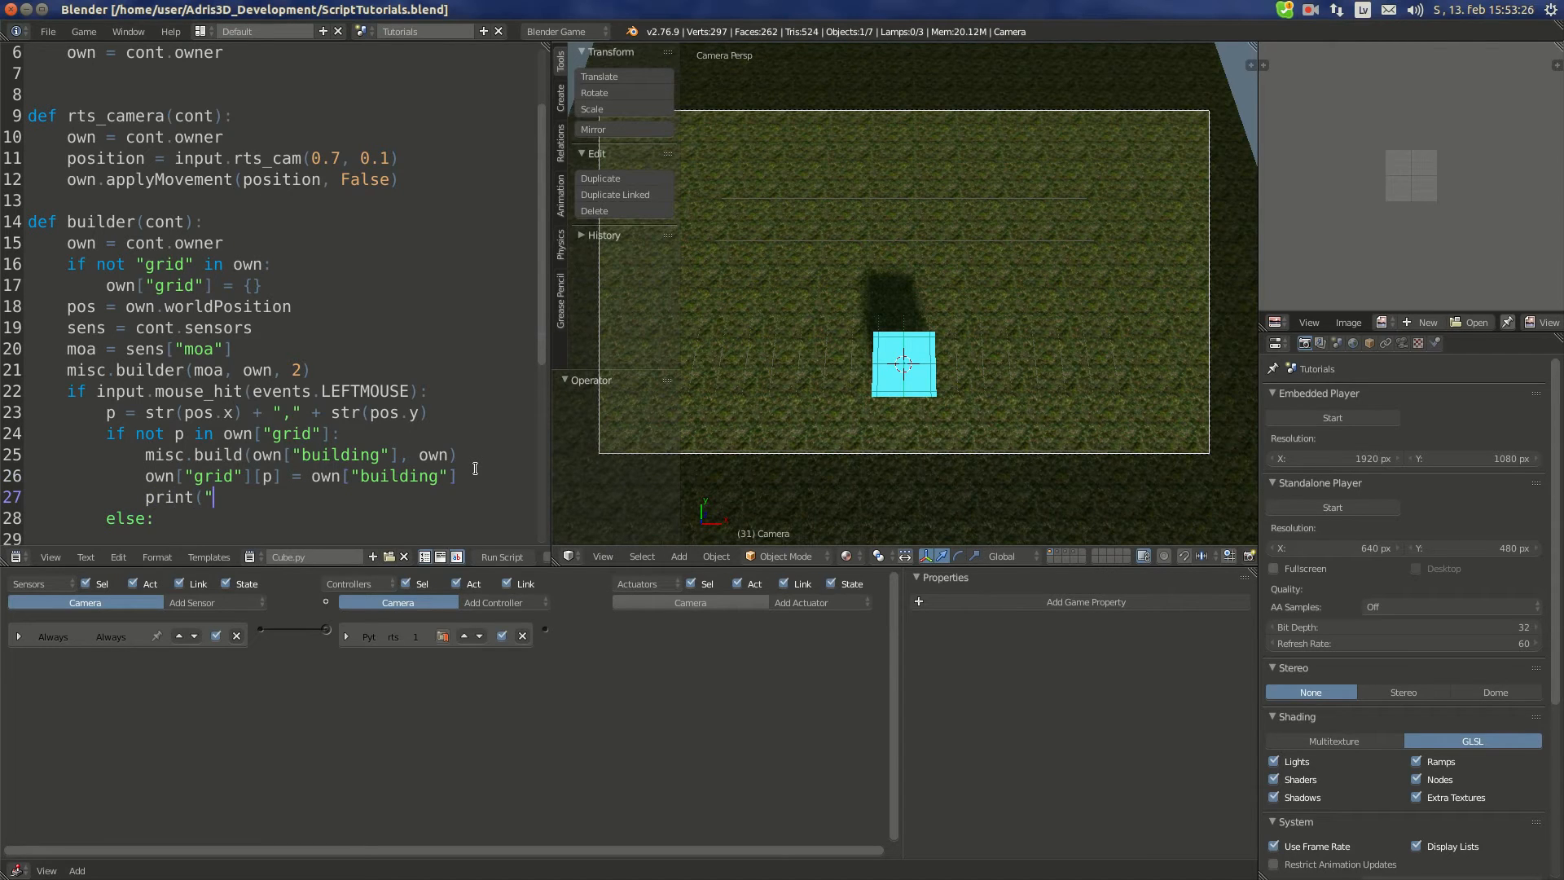
type("Placing building")
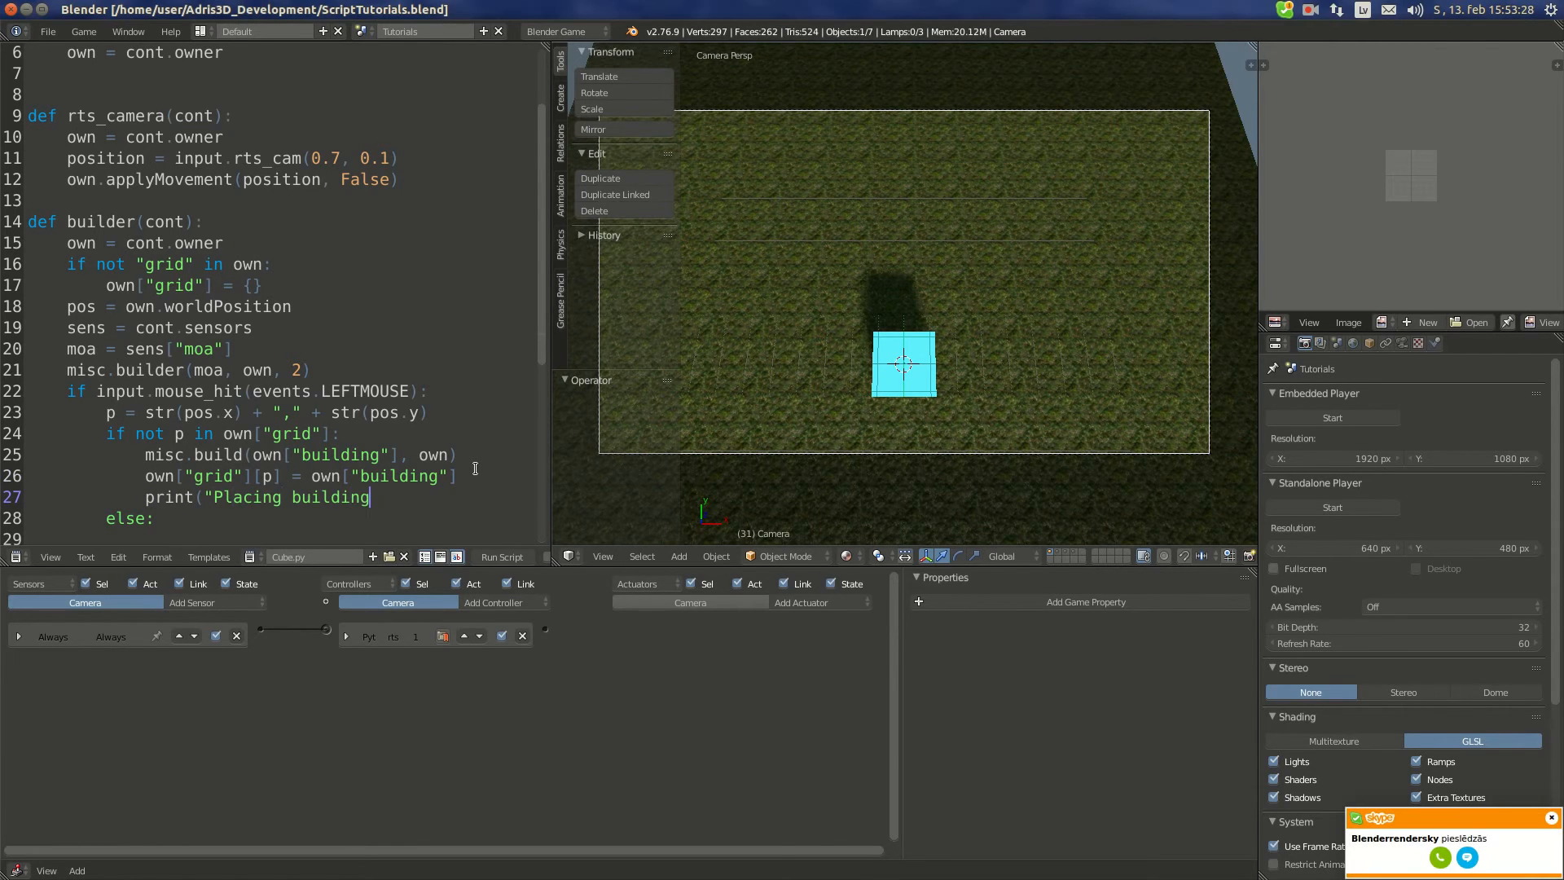
type("\"")
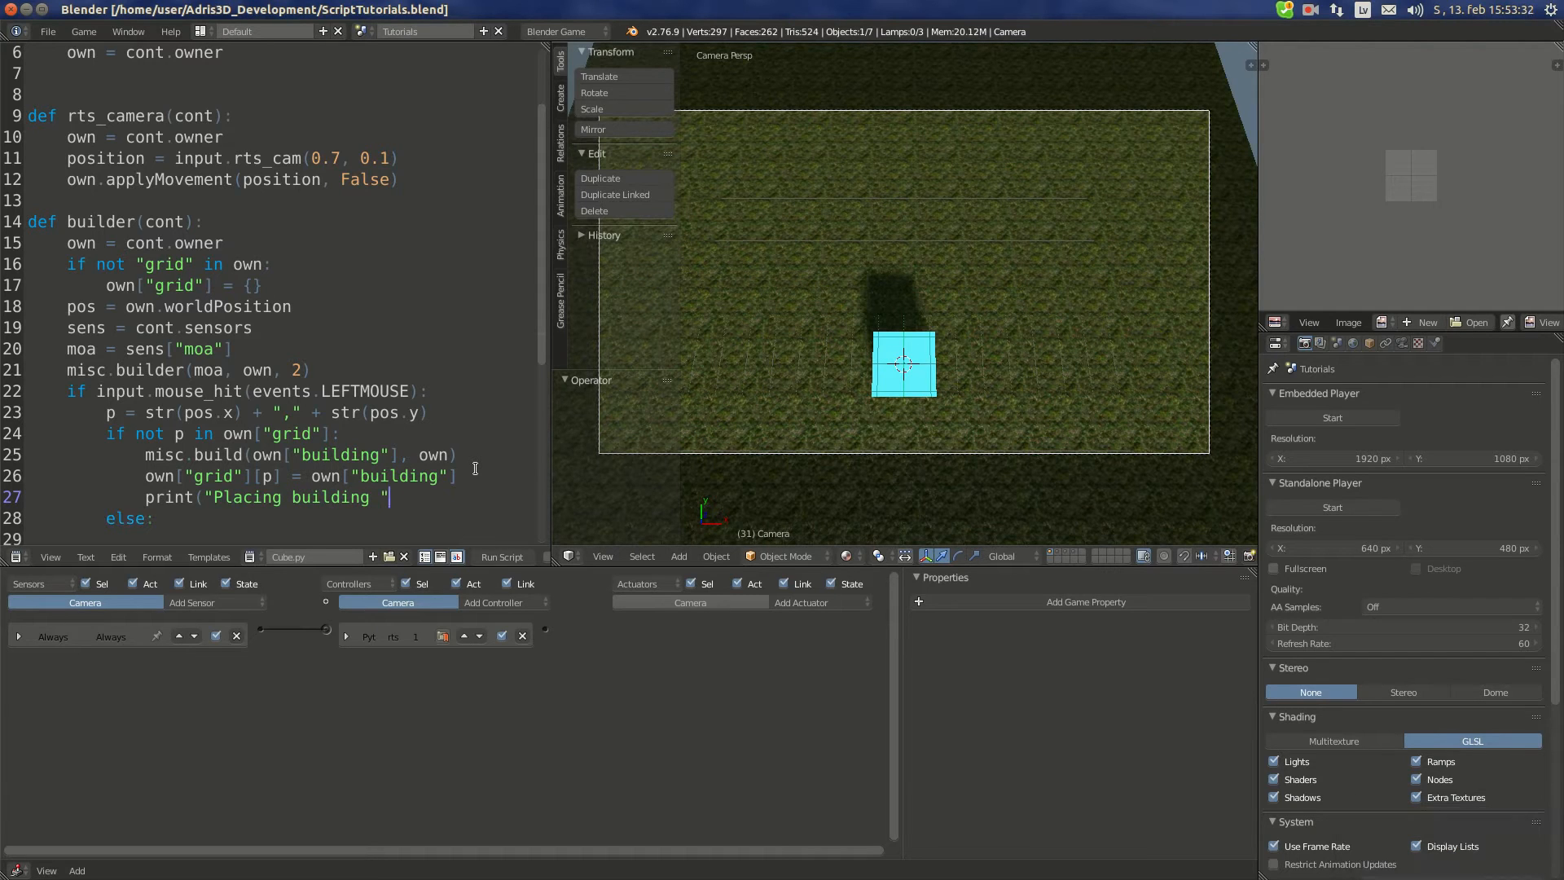
type("+ str(own[\"build")
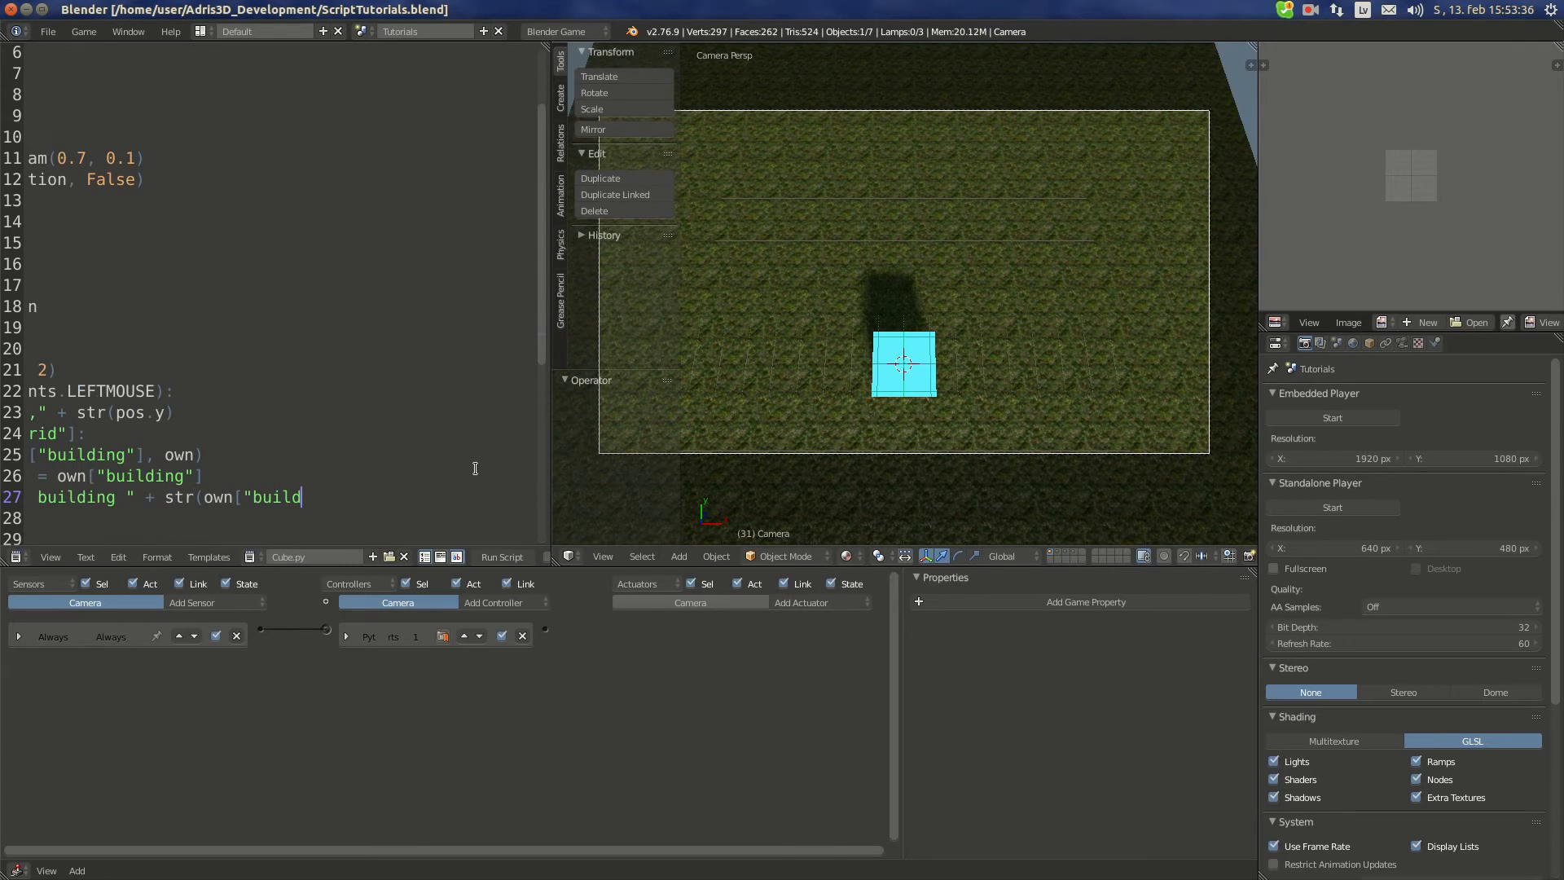
type("ing\"])")
left_click(269, 538)
type("else:")
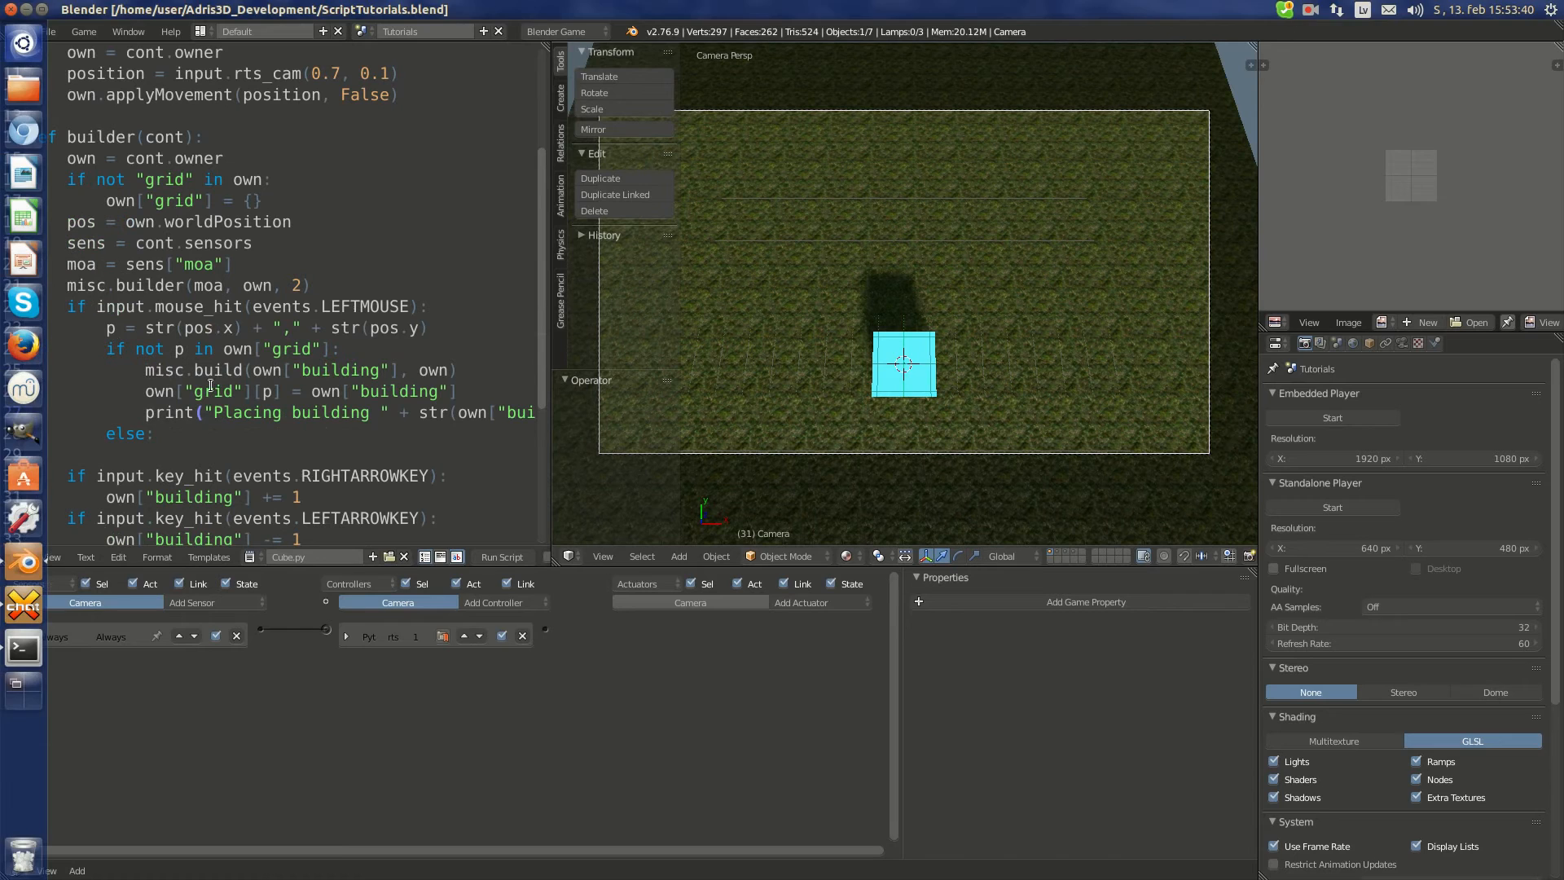
type("print(\"U")
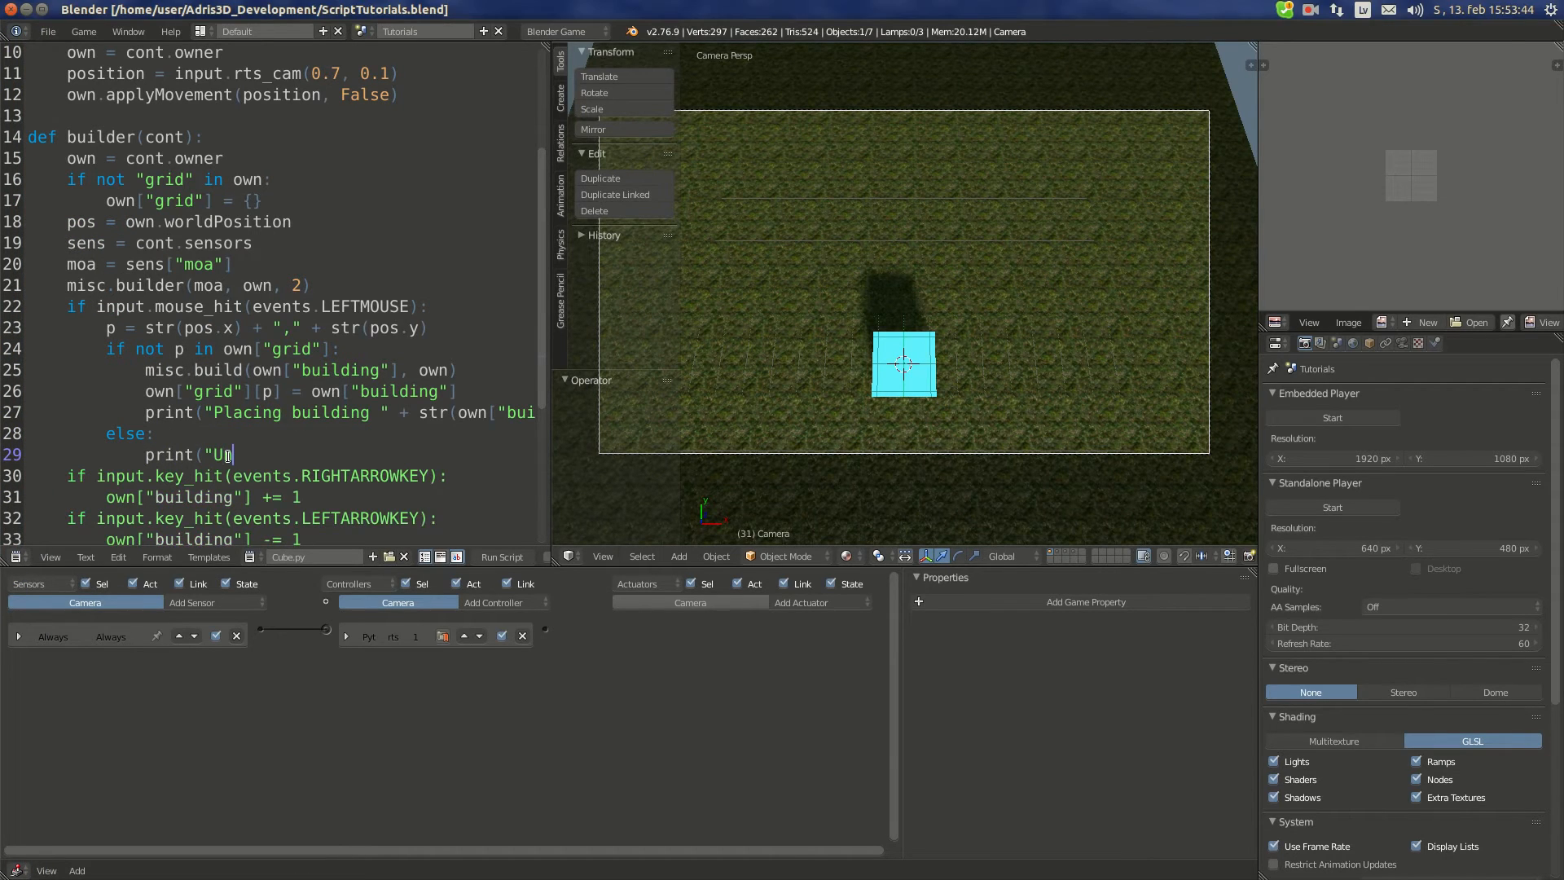
type("nable to b")
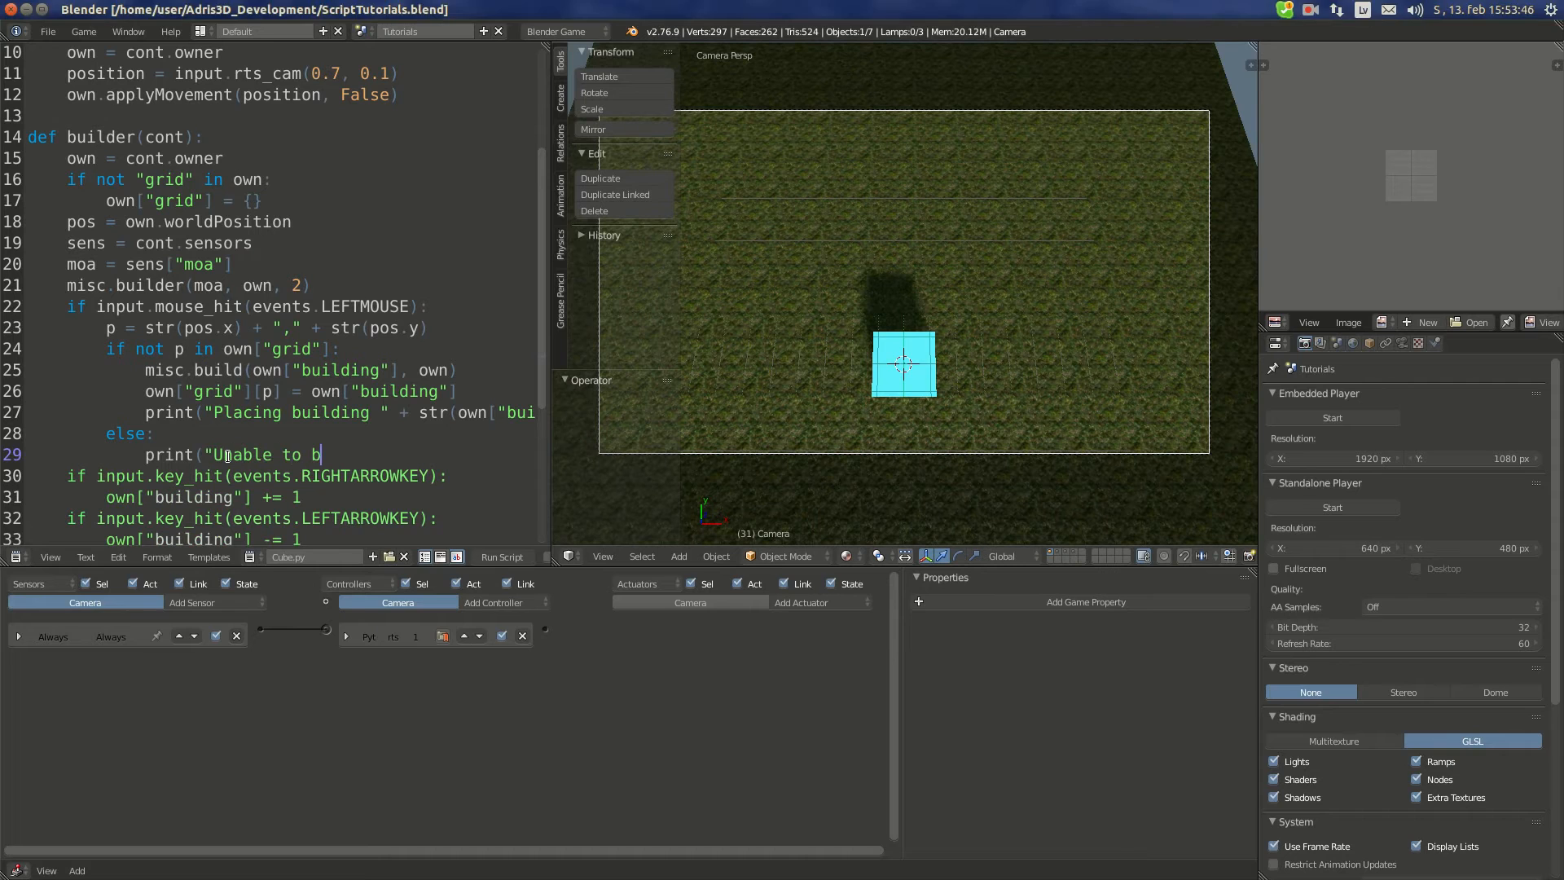
type("uild\")")
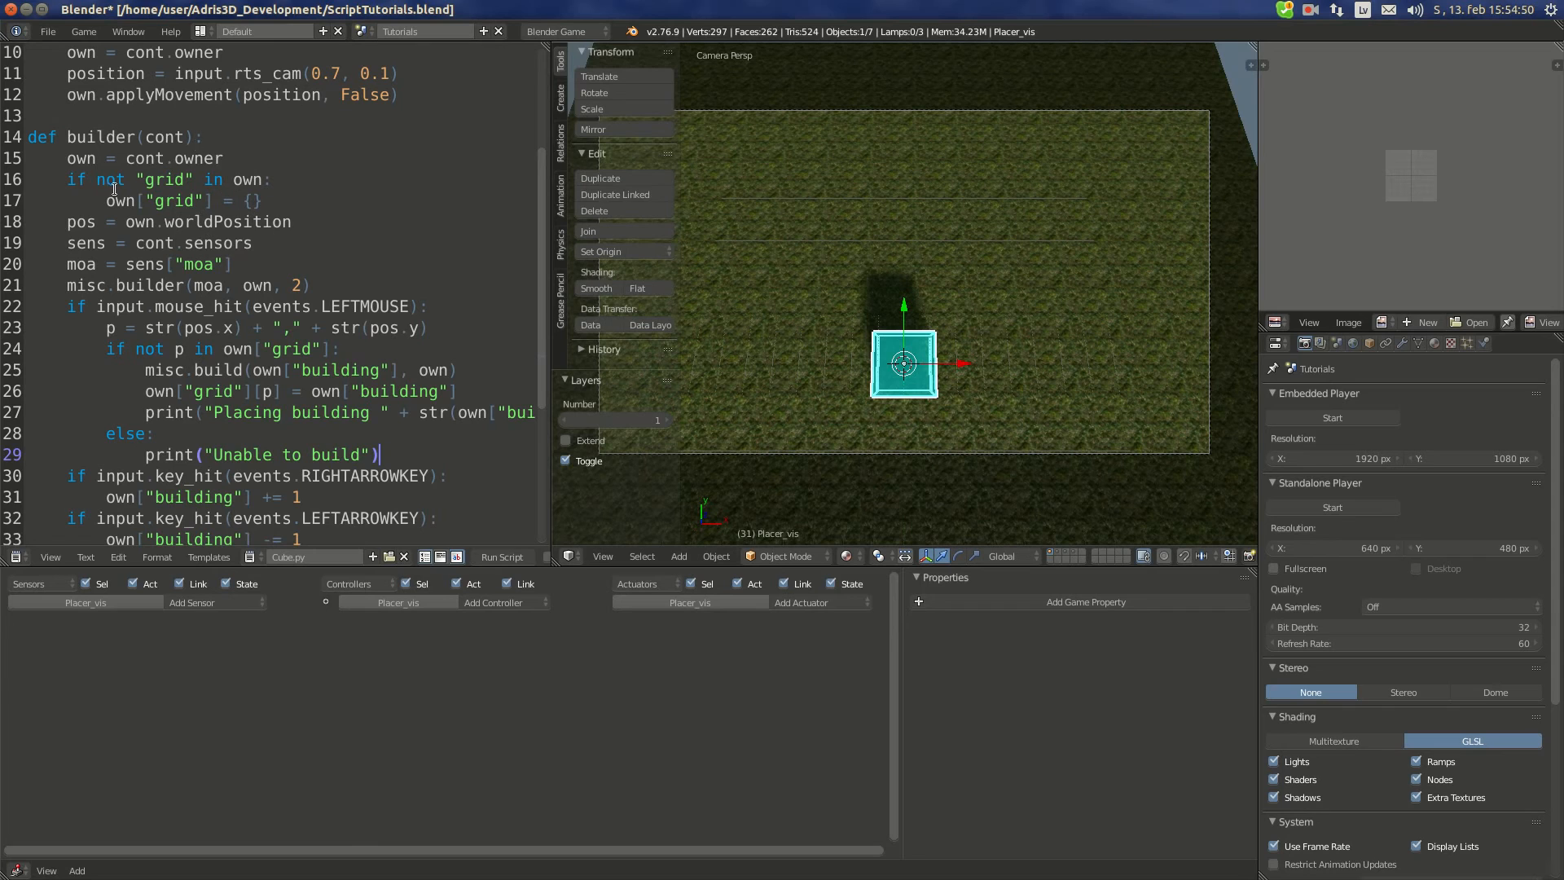
Step: Start rewriting line 26 as own["grid"][p] = {"building": own["building"]}
double_click(169, 200)
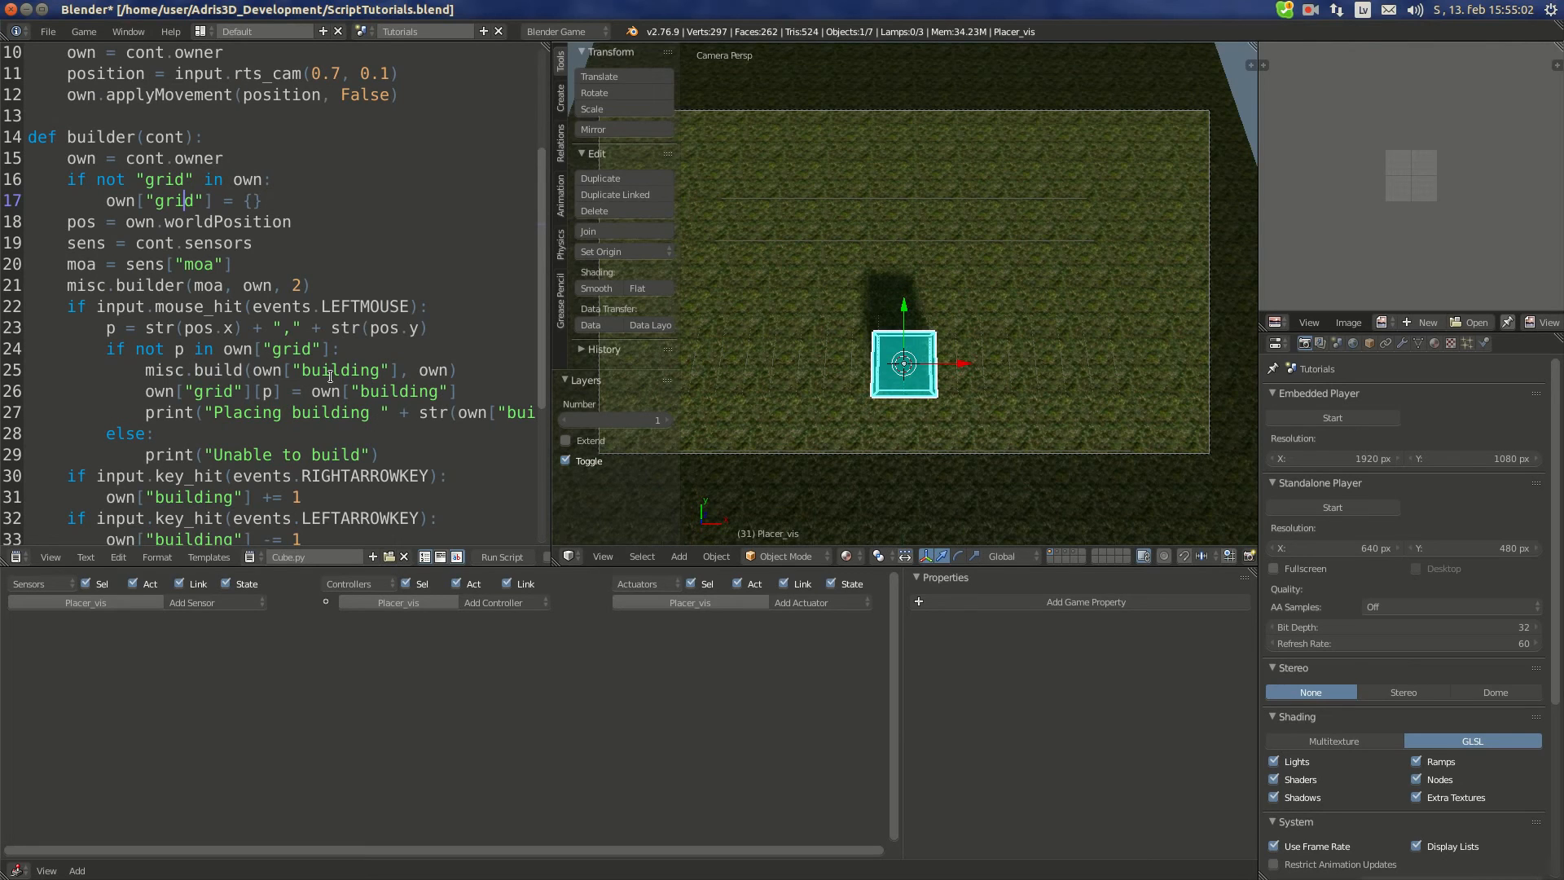
left_click(310, 391)
type("{\"building\": ")
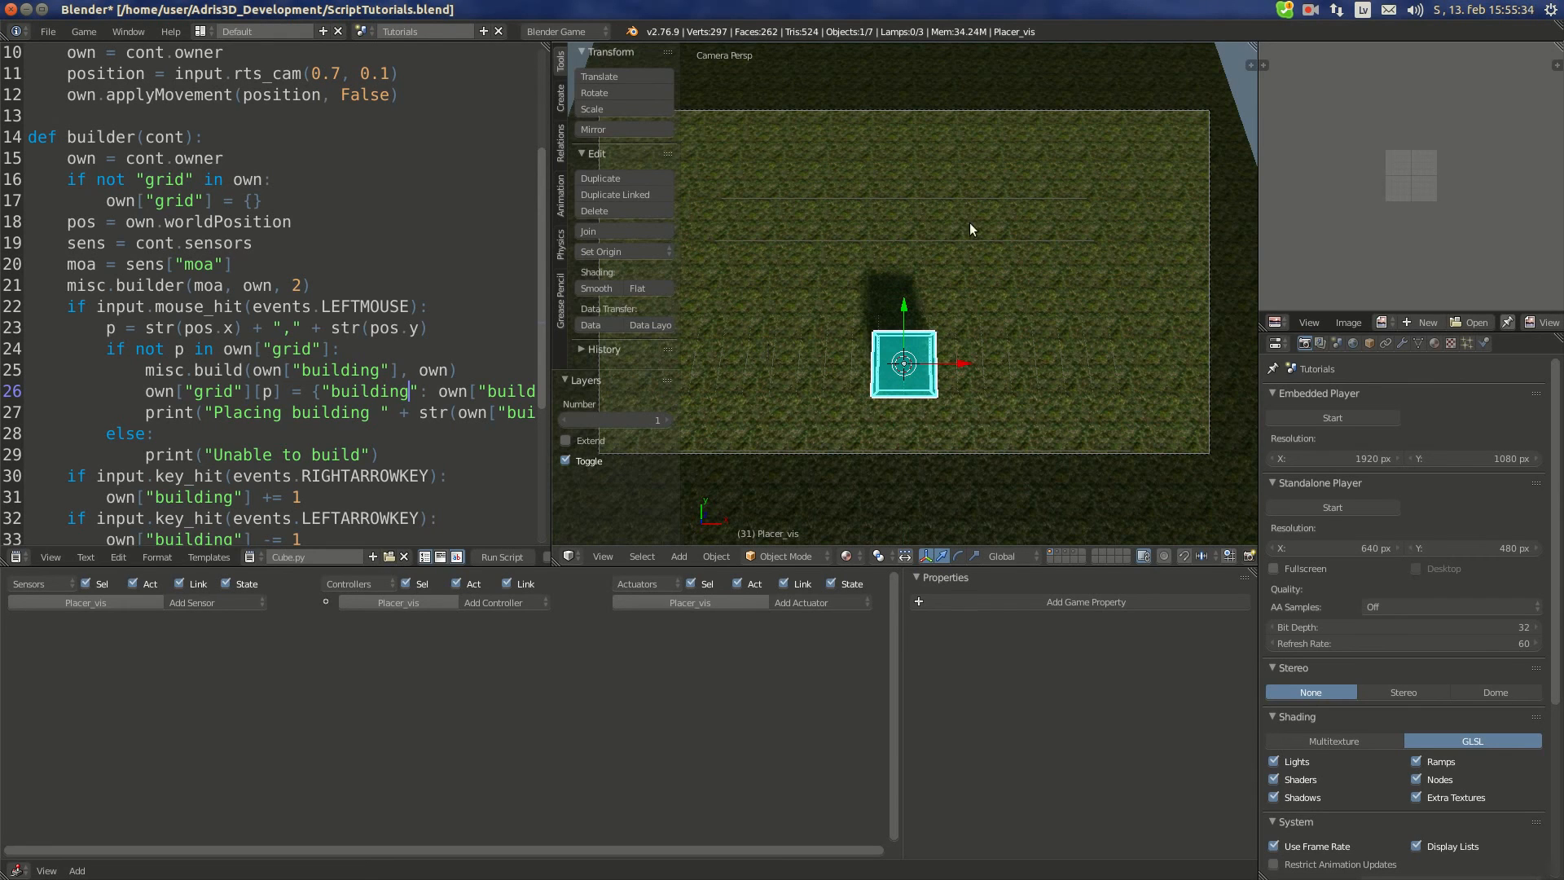
mouse_move(952, 286)
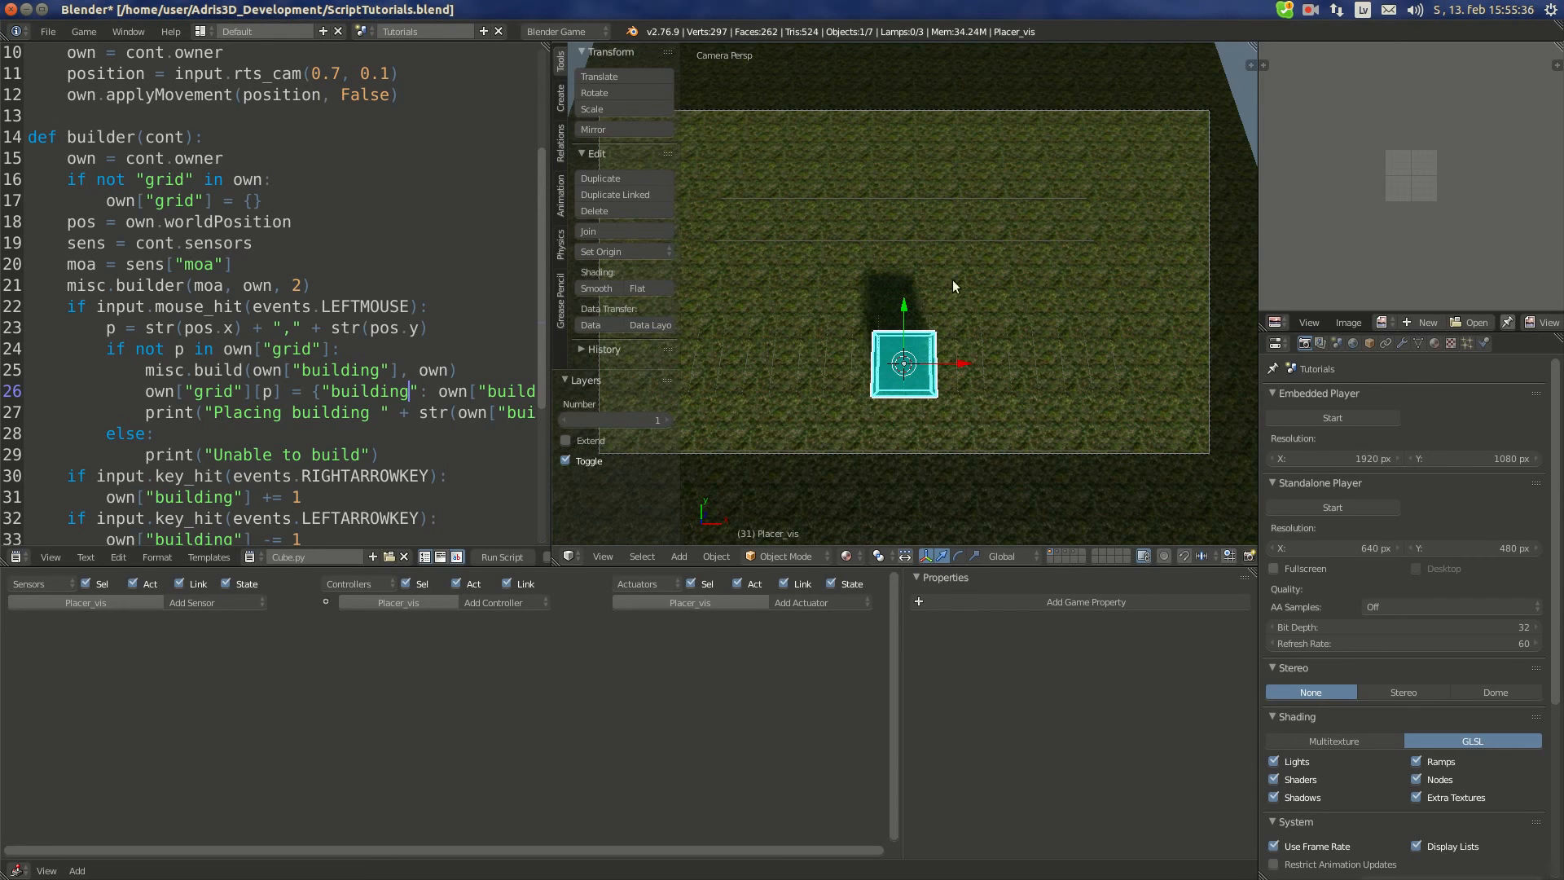
mouse_move(924, 320)
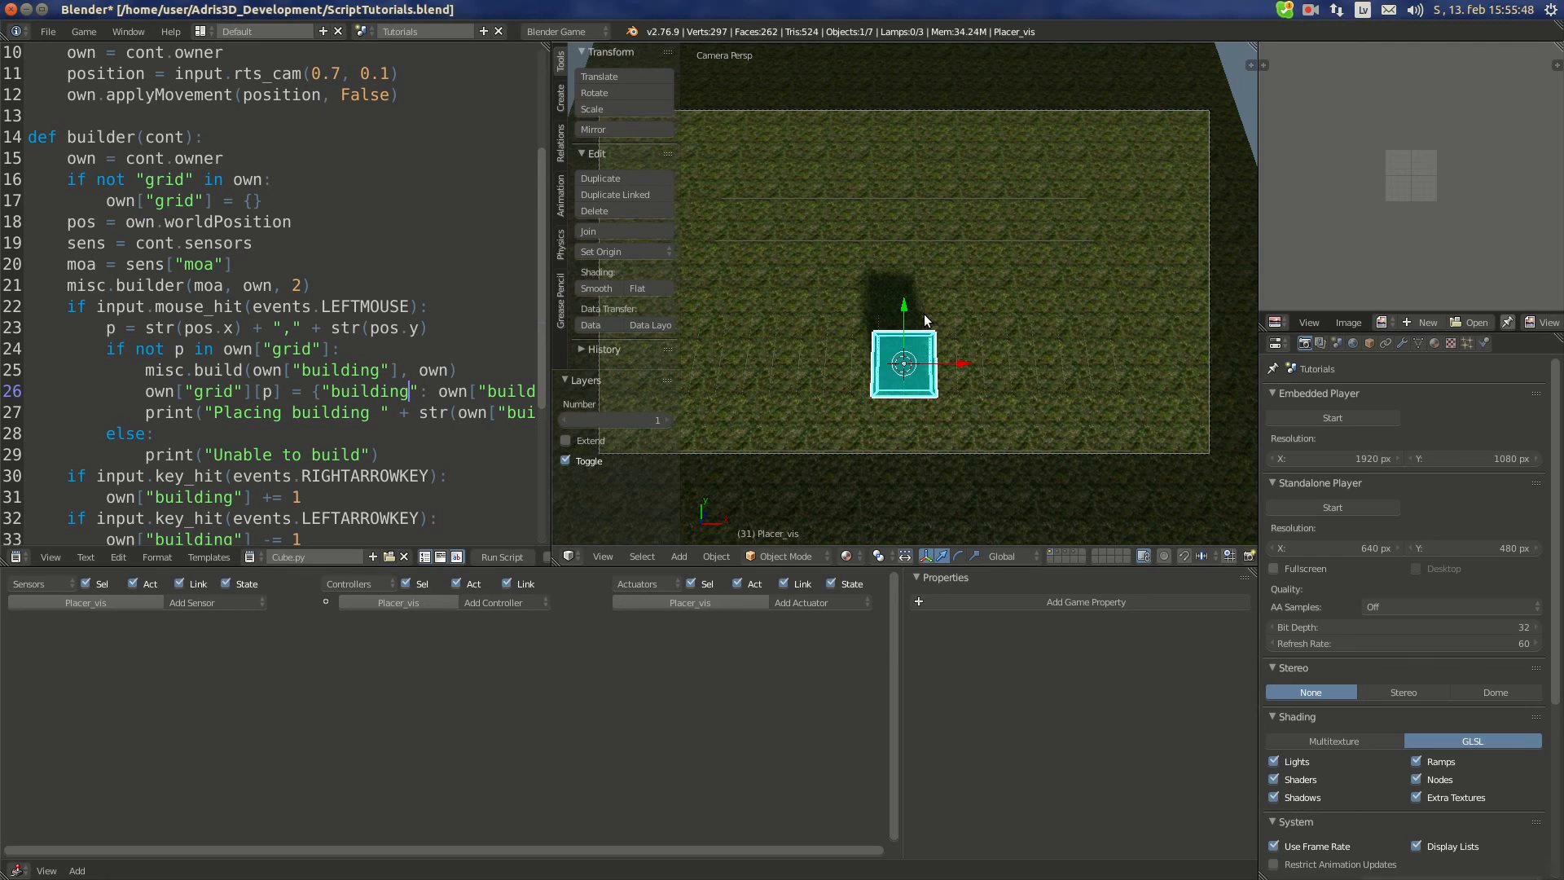
mouse_move(1111, 230)
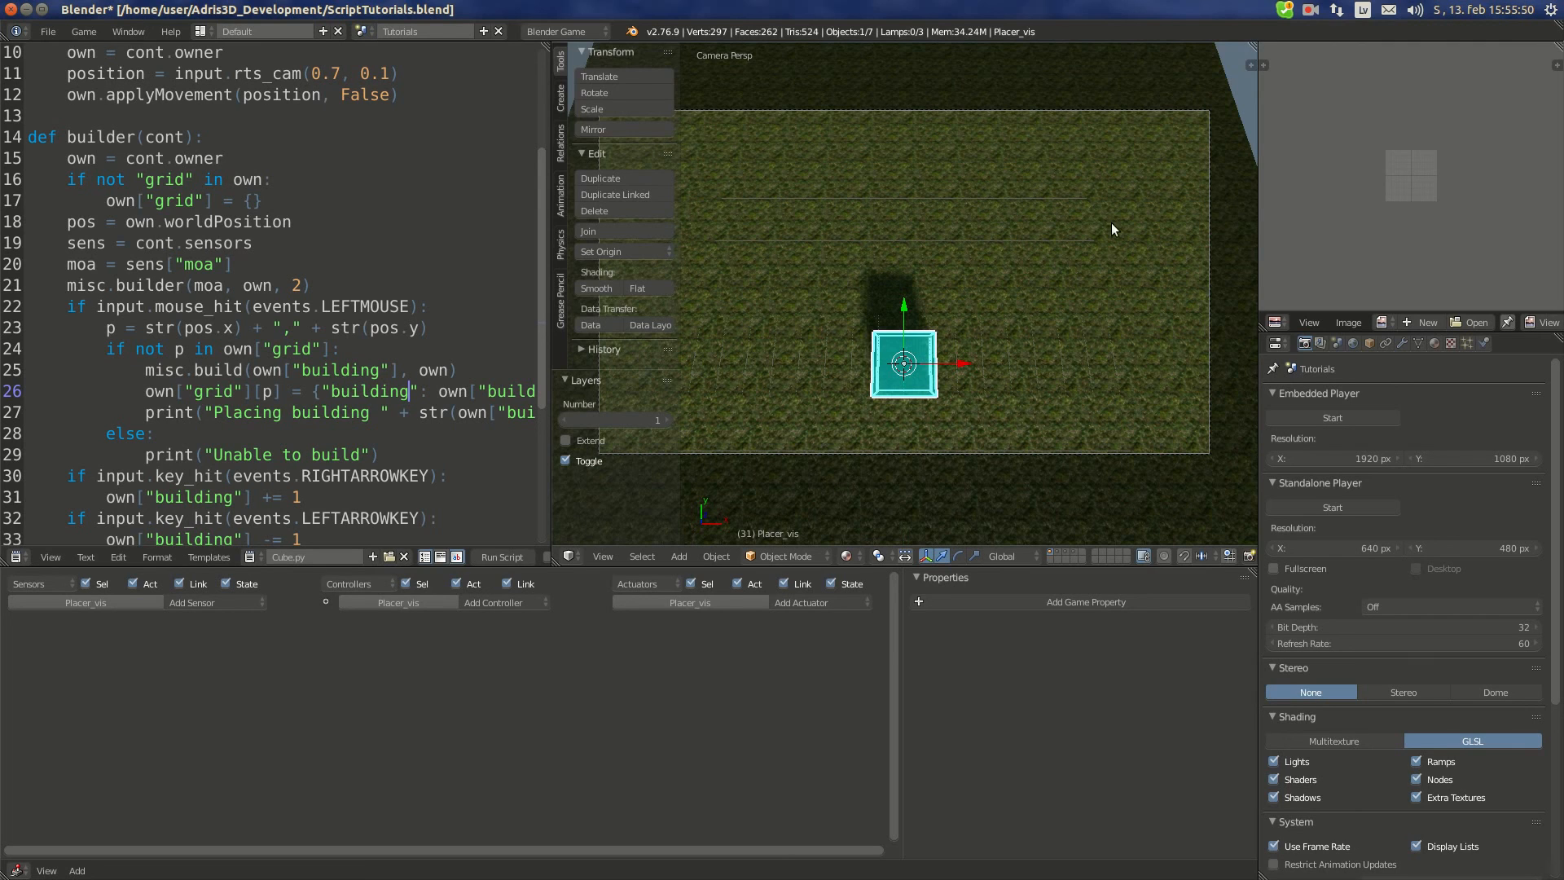